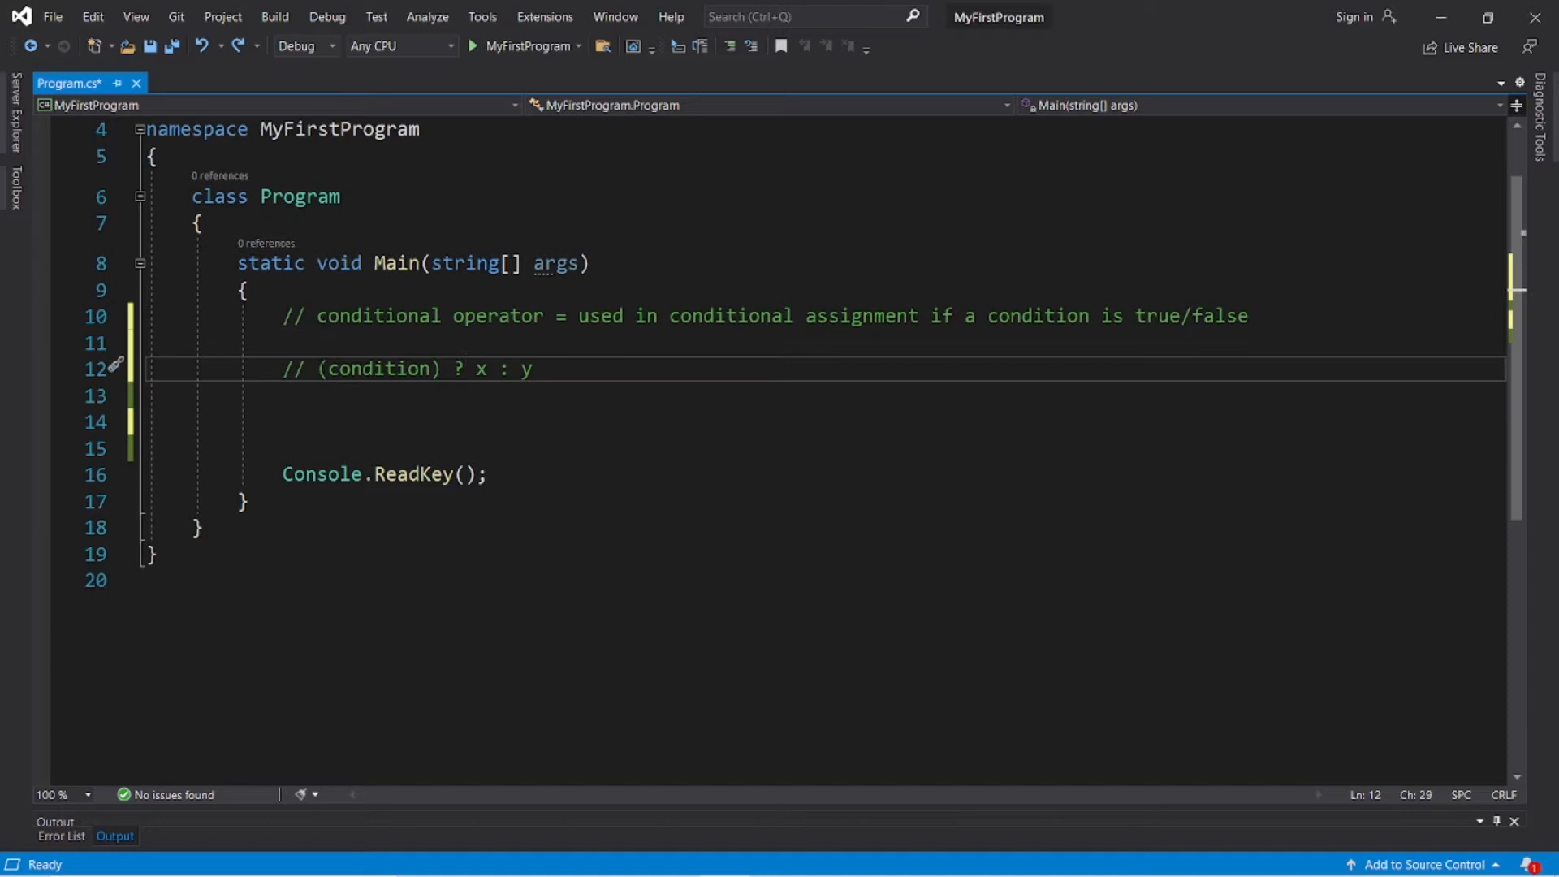
# Declare 'double temperature = 20;' and 'String message;' below the comments in Main.
pyautogui.click(463, 369)
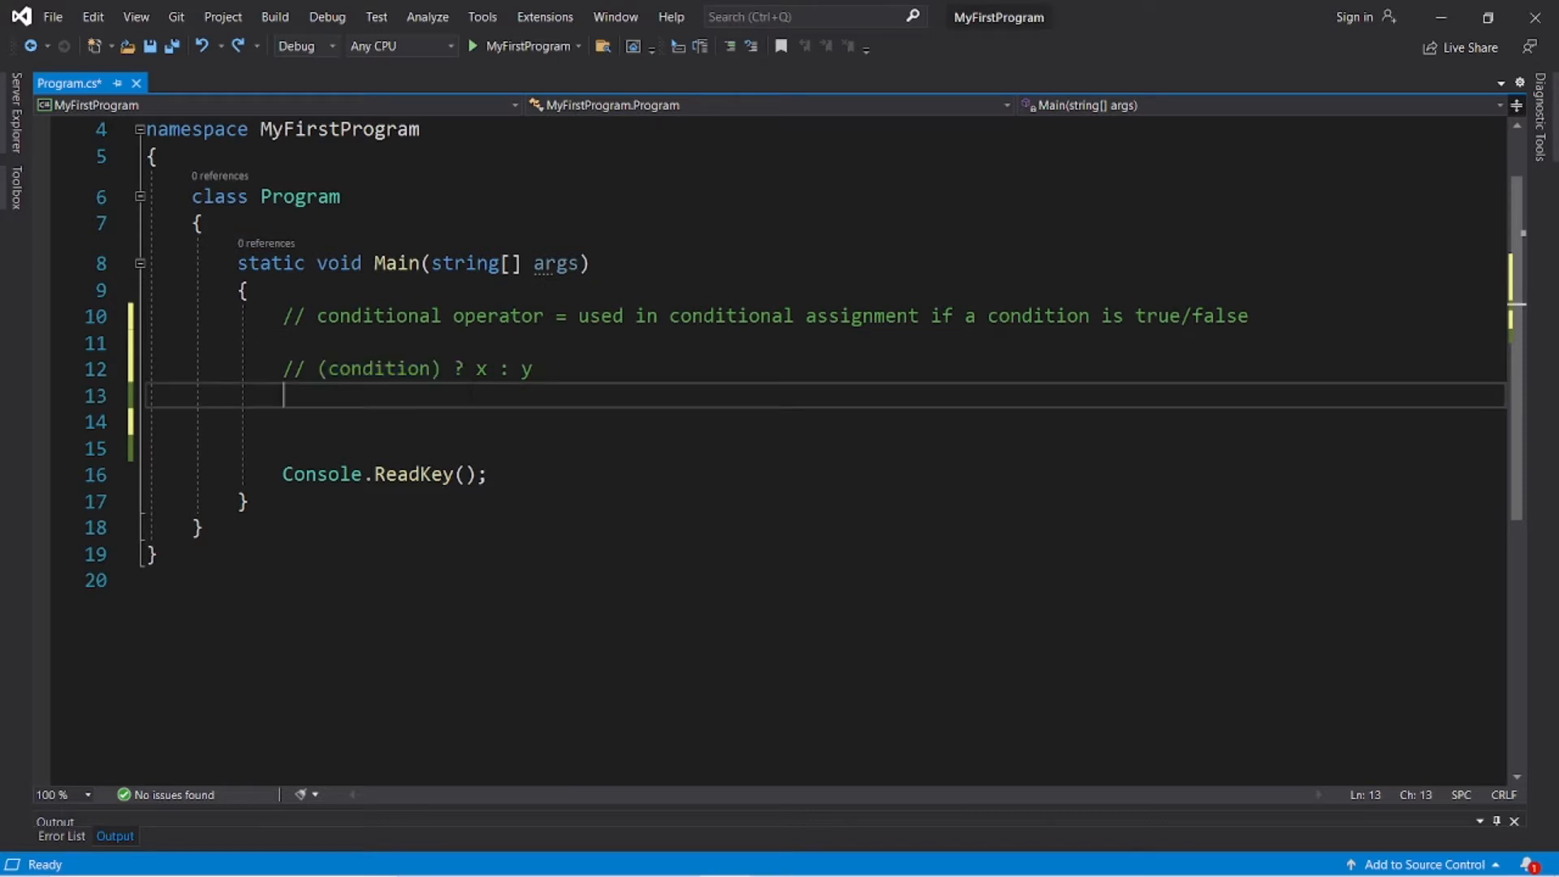
pyautogui.doubleClick(525, 369)
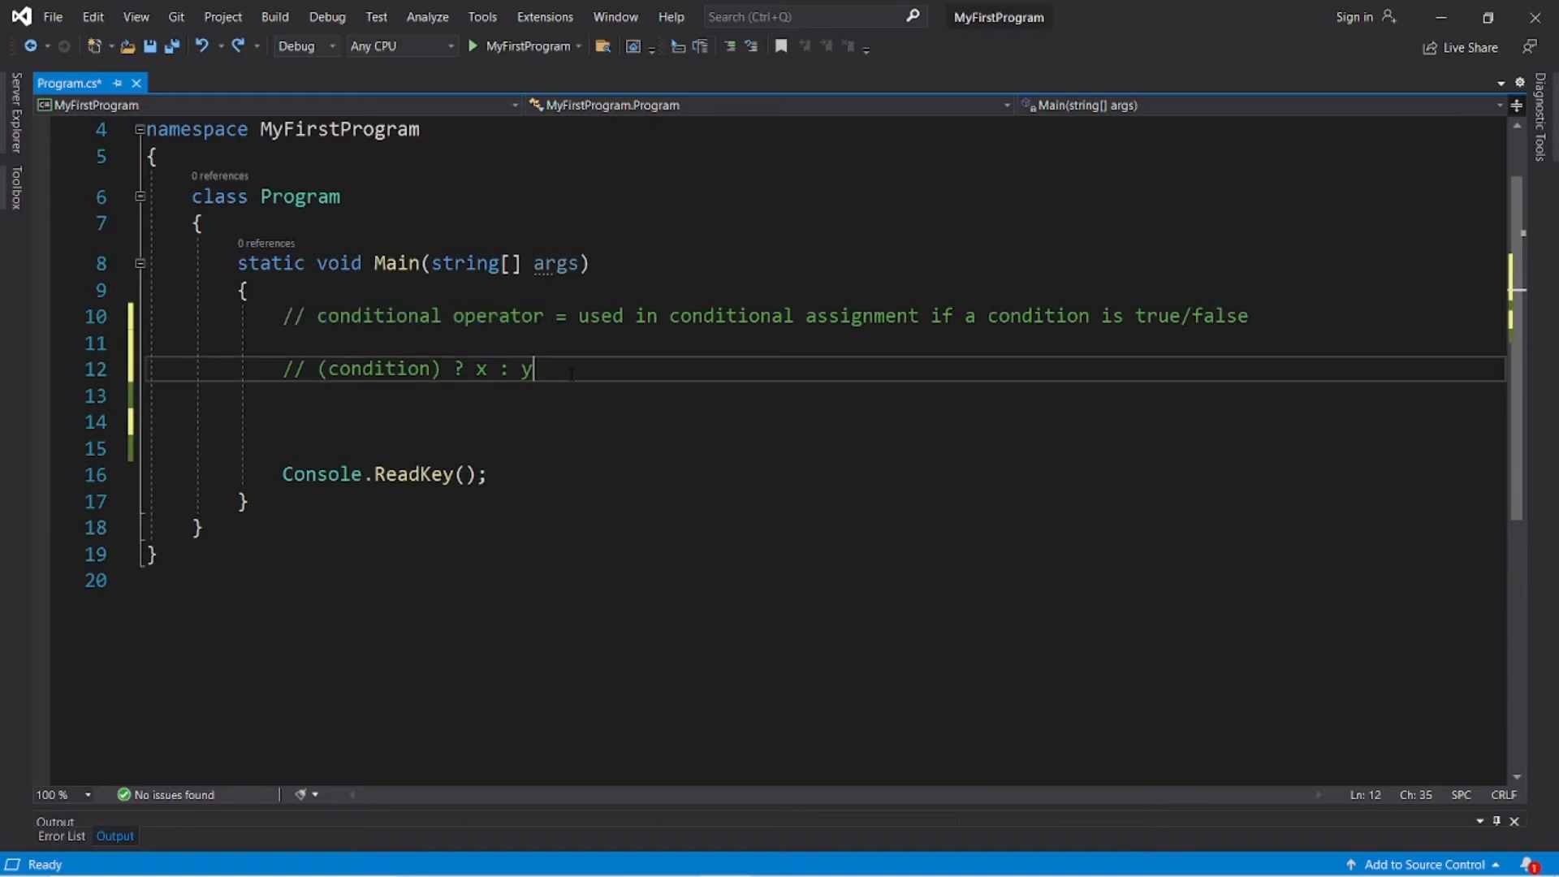
pyautogui.press('enter')
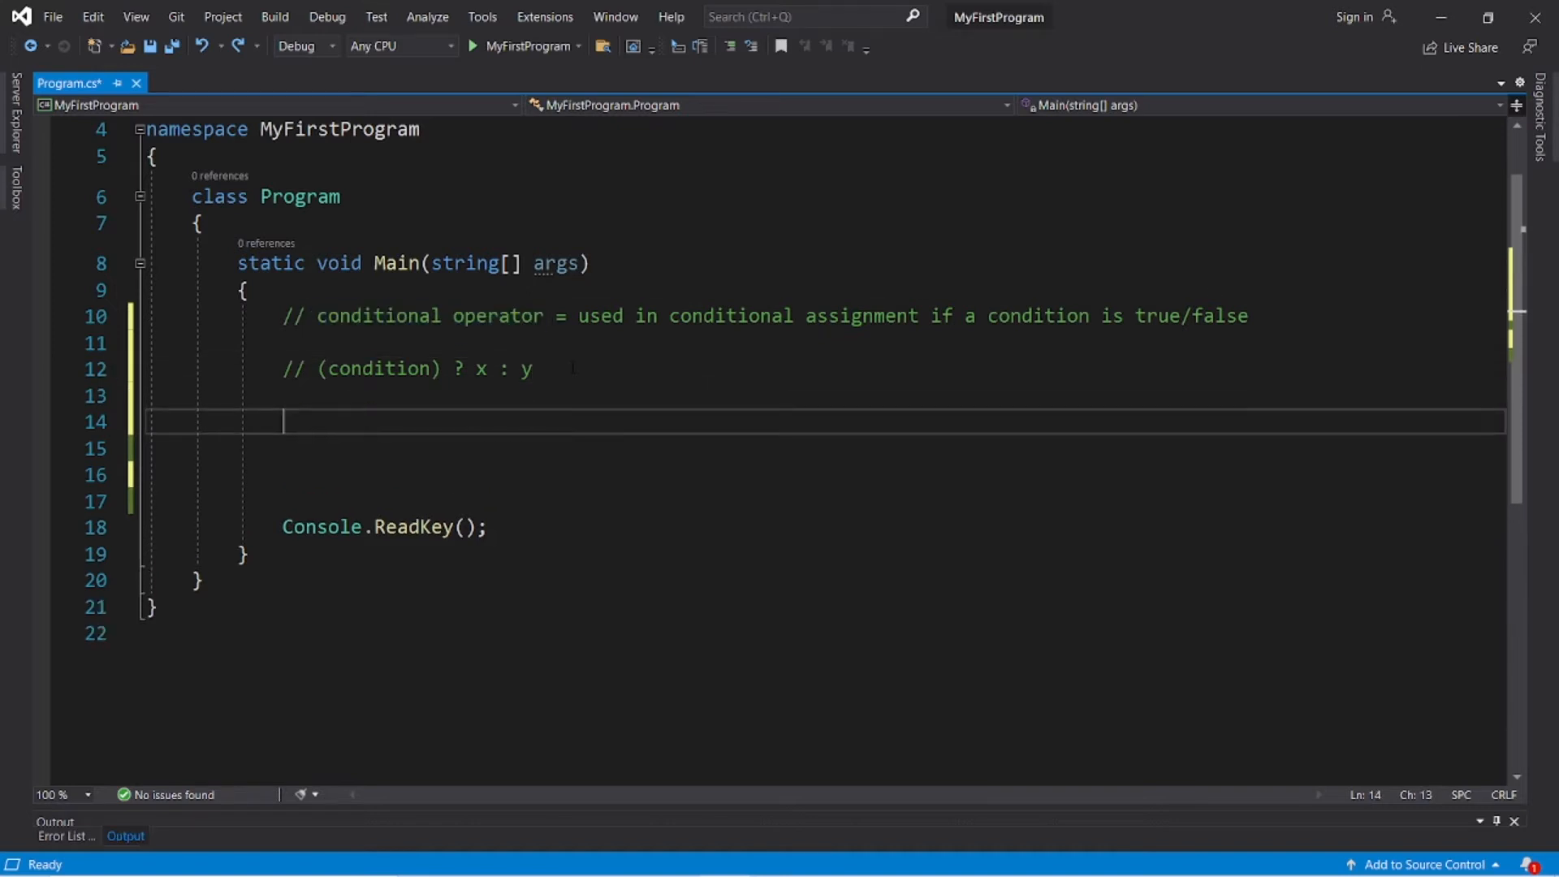
pyautogui.write('double')
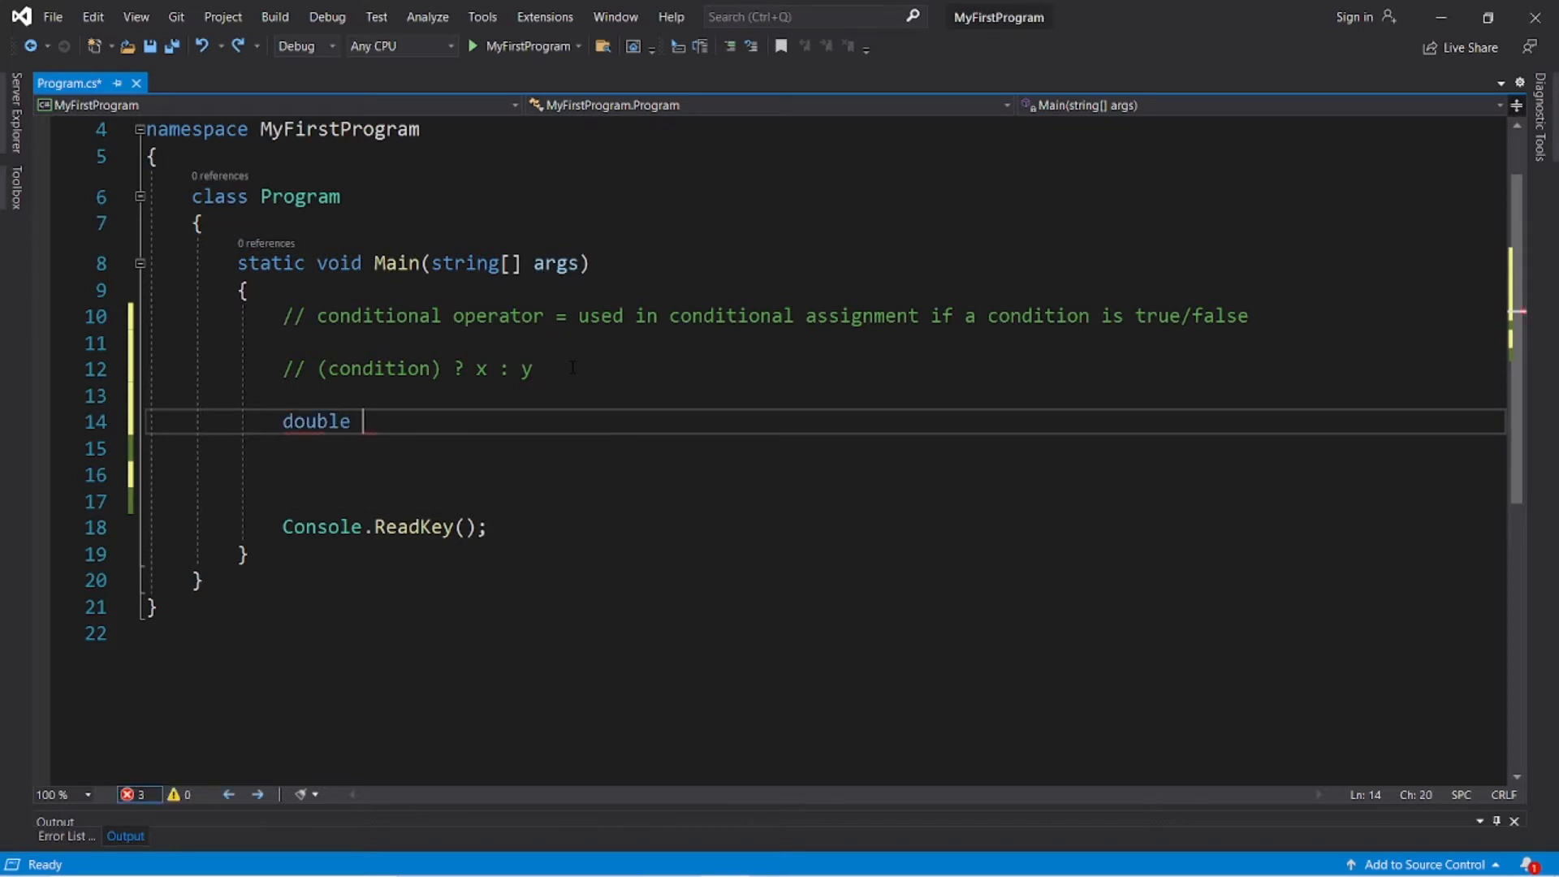
pyautogui.write('temperature')
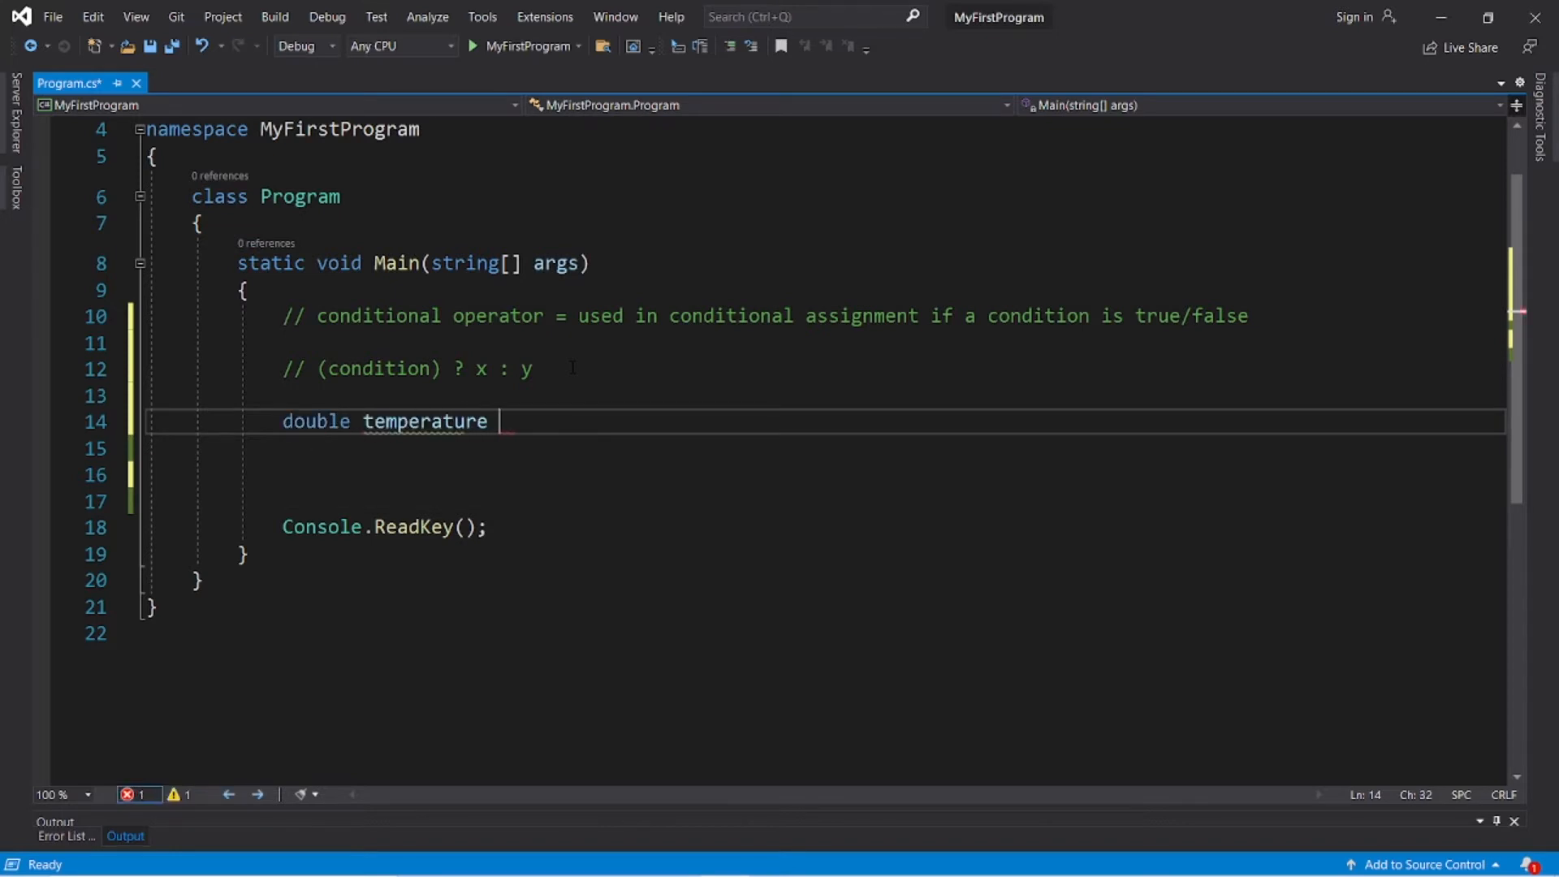
pyautogui.write('= 20;')
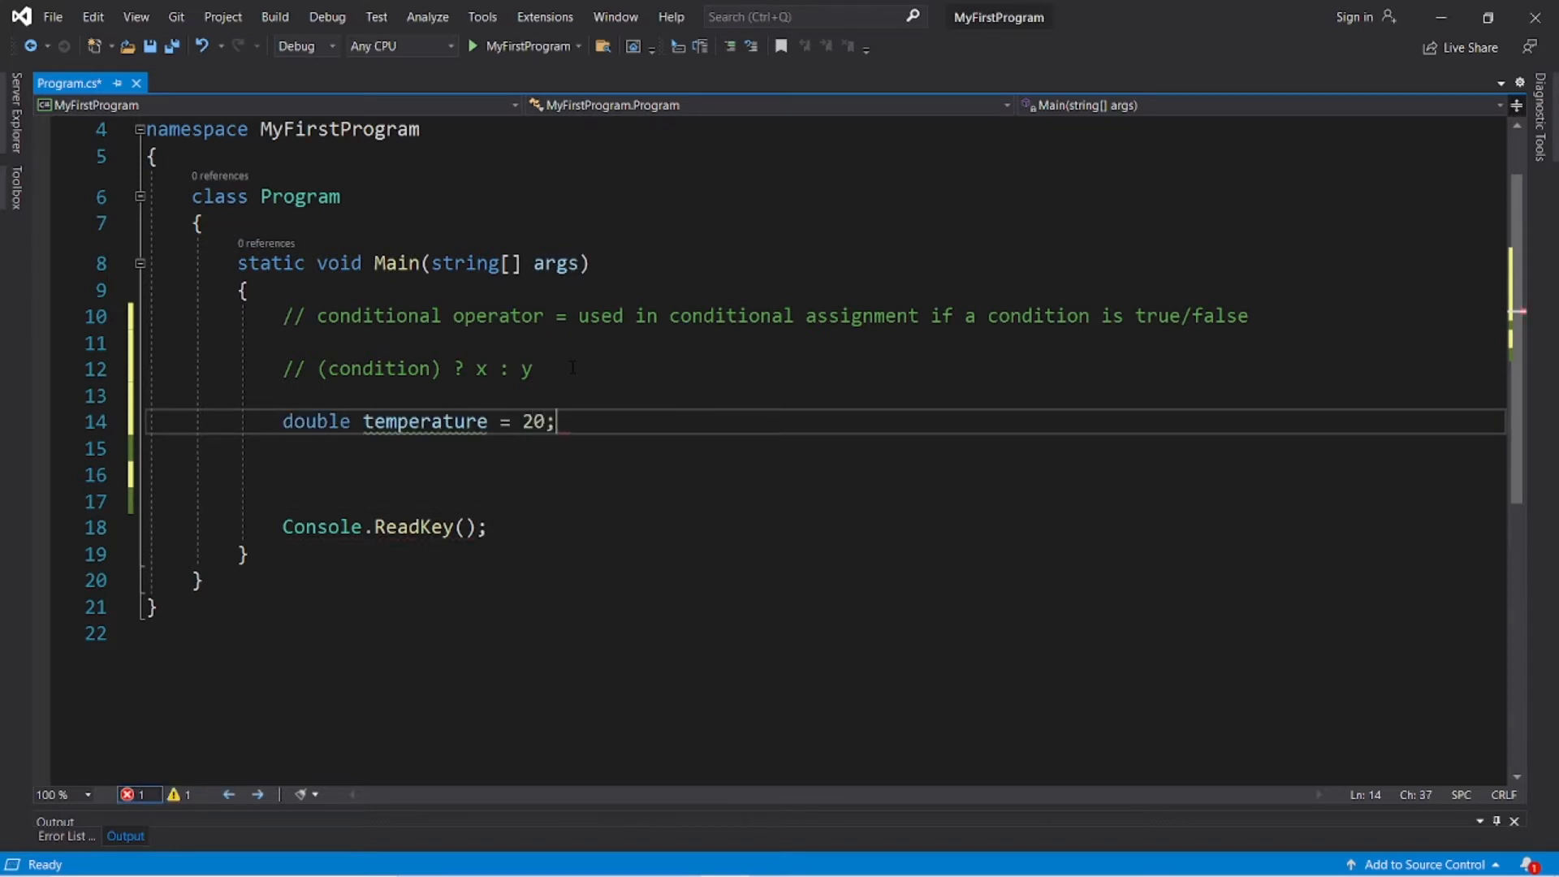
pyautogui.write('String')
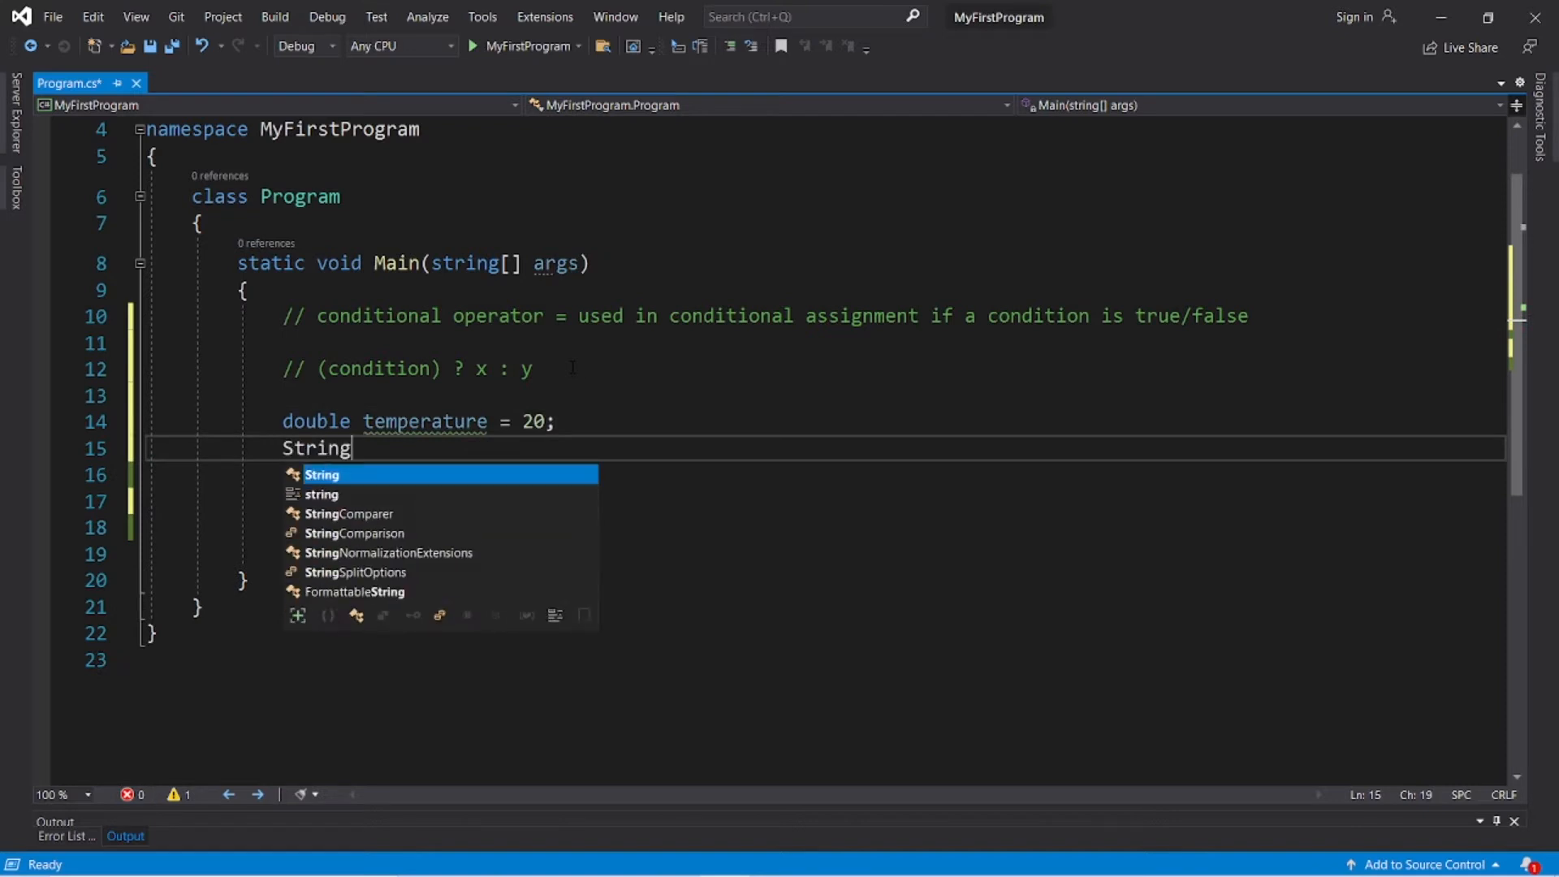
pyautogui.write('message;')
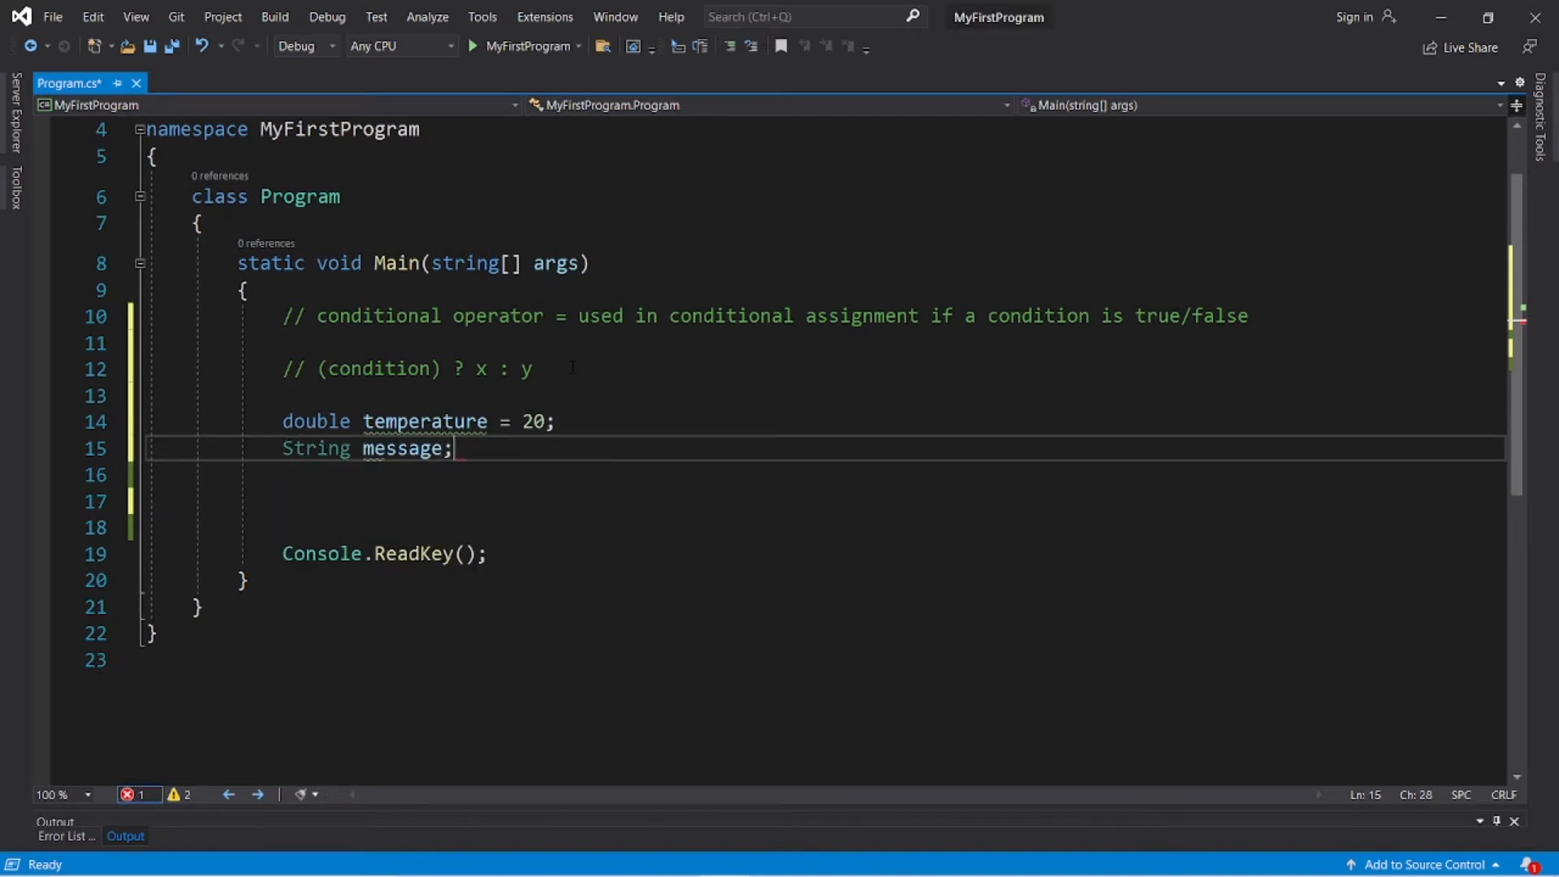
pyautogui.press('enter')
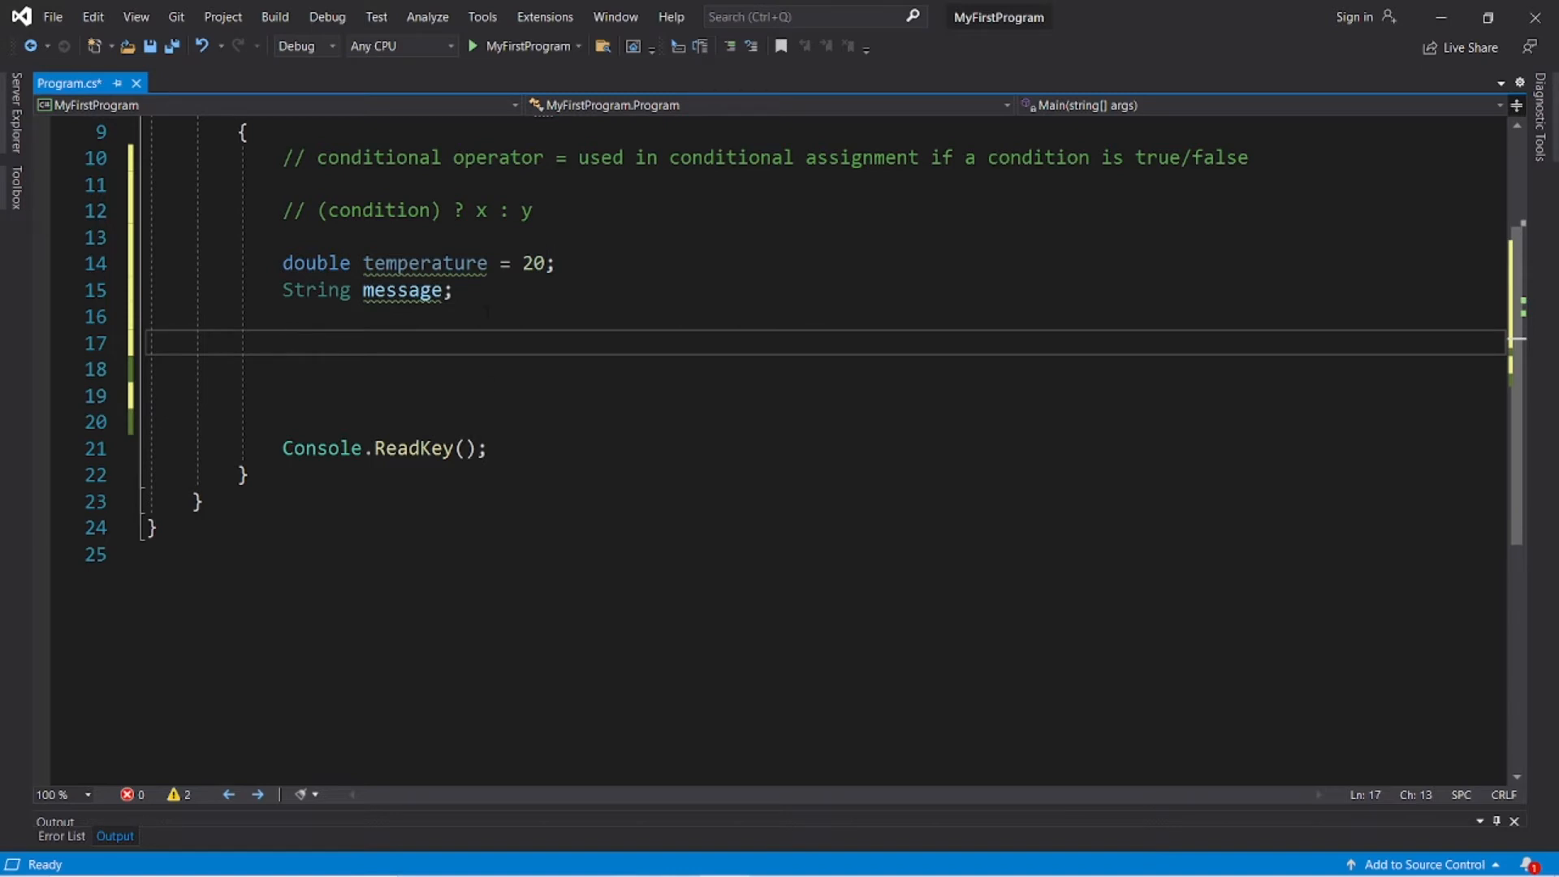
# Write the if branch: when temperature >= 15, assign message = "It's warm outside!".
pyautogui.write('if(')
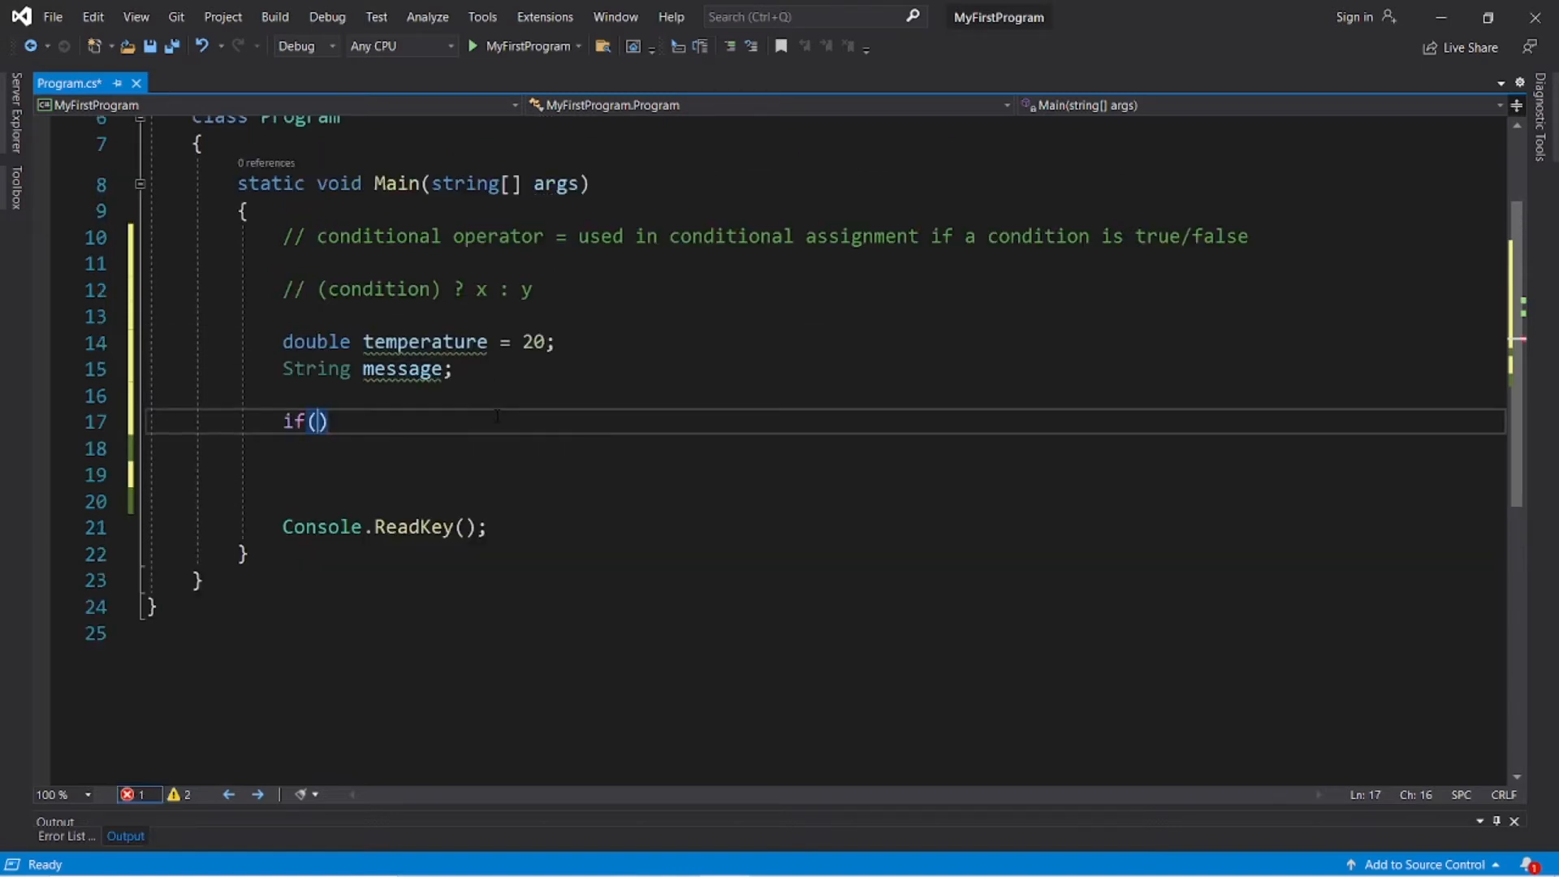
pyautogui.doubleClick(424, 341)
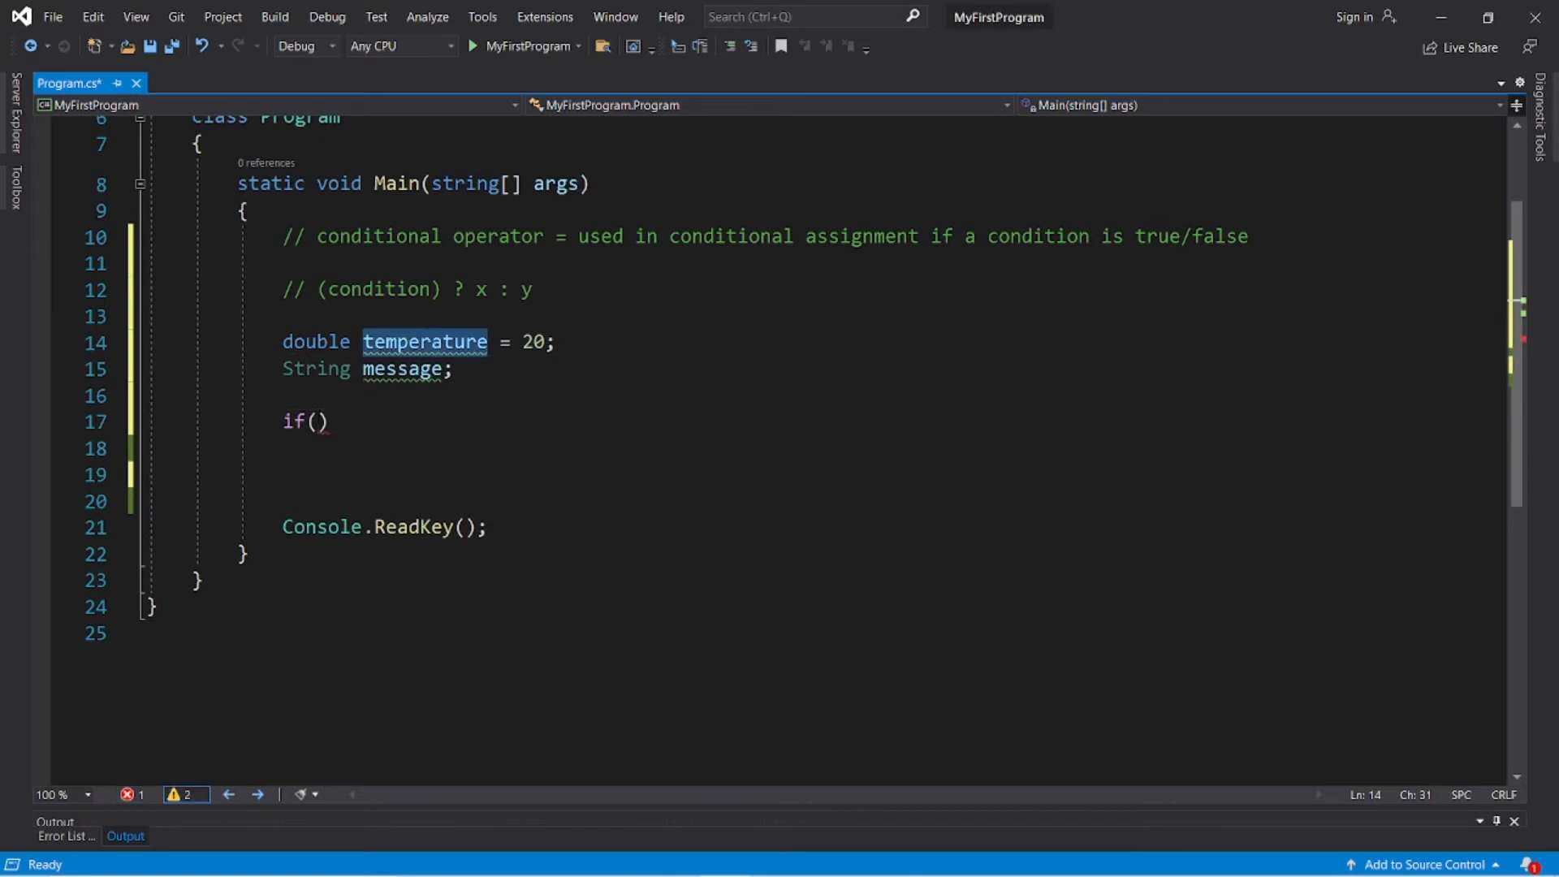
pyautogui.write('temperature >')
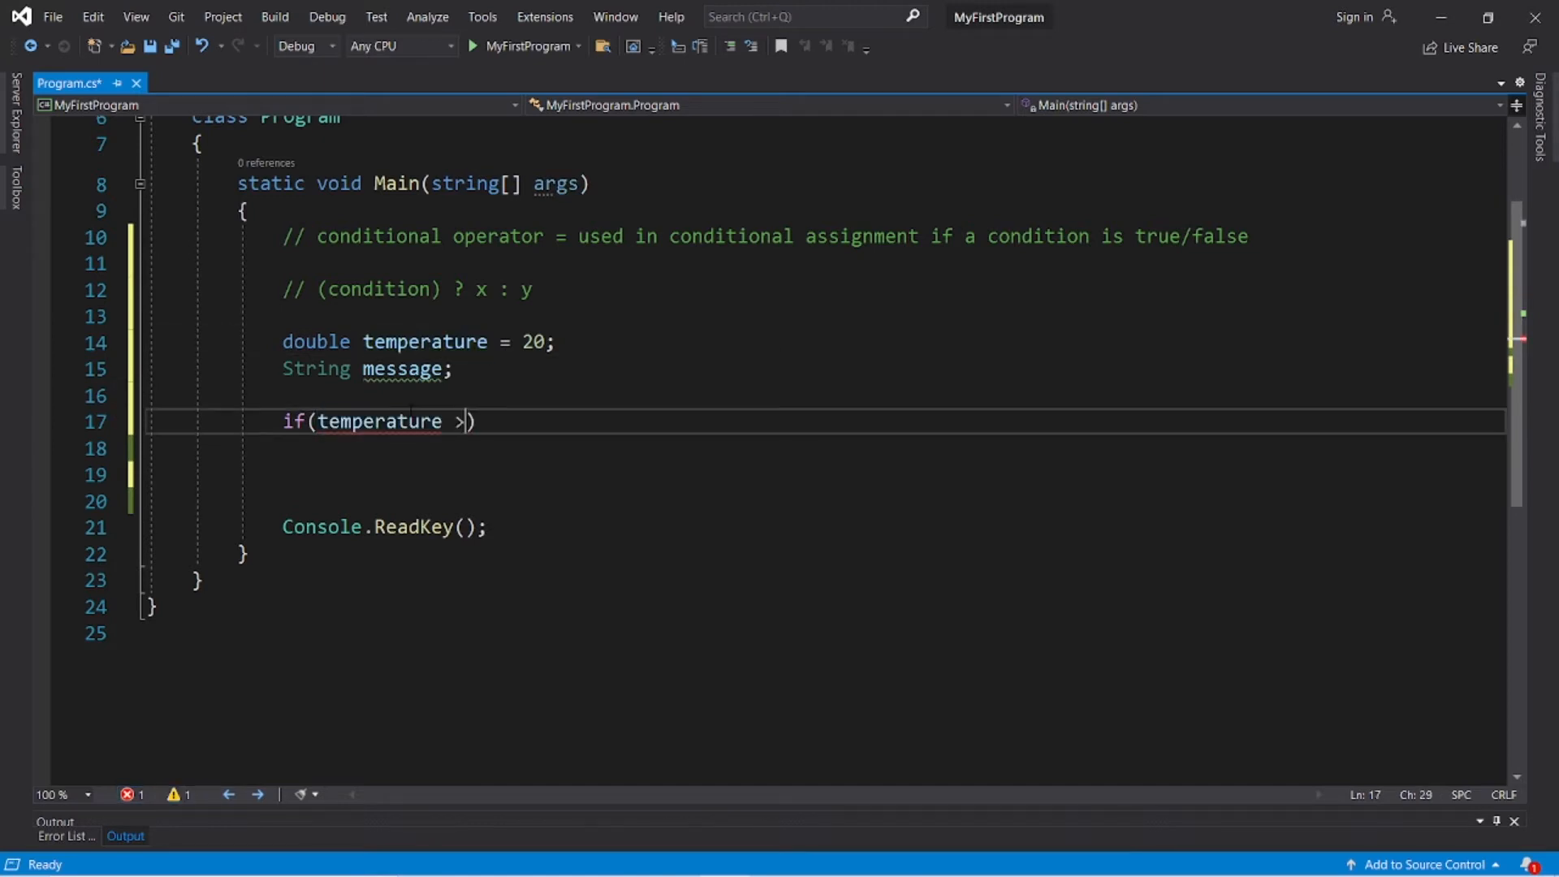
pyautogui.write('- 1')
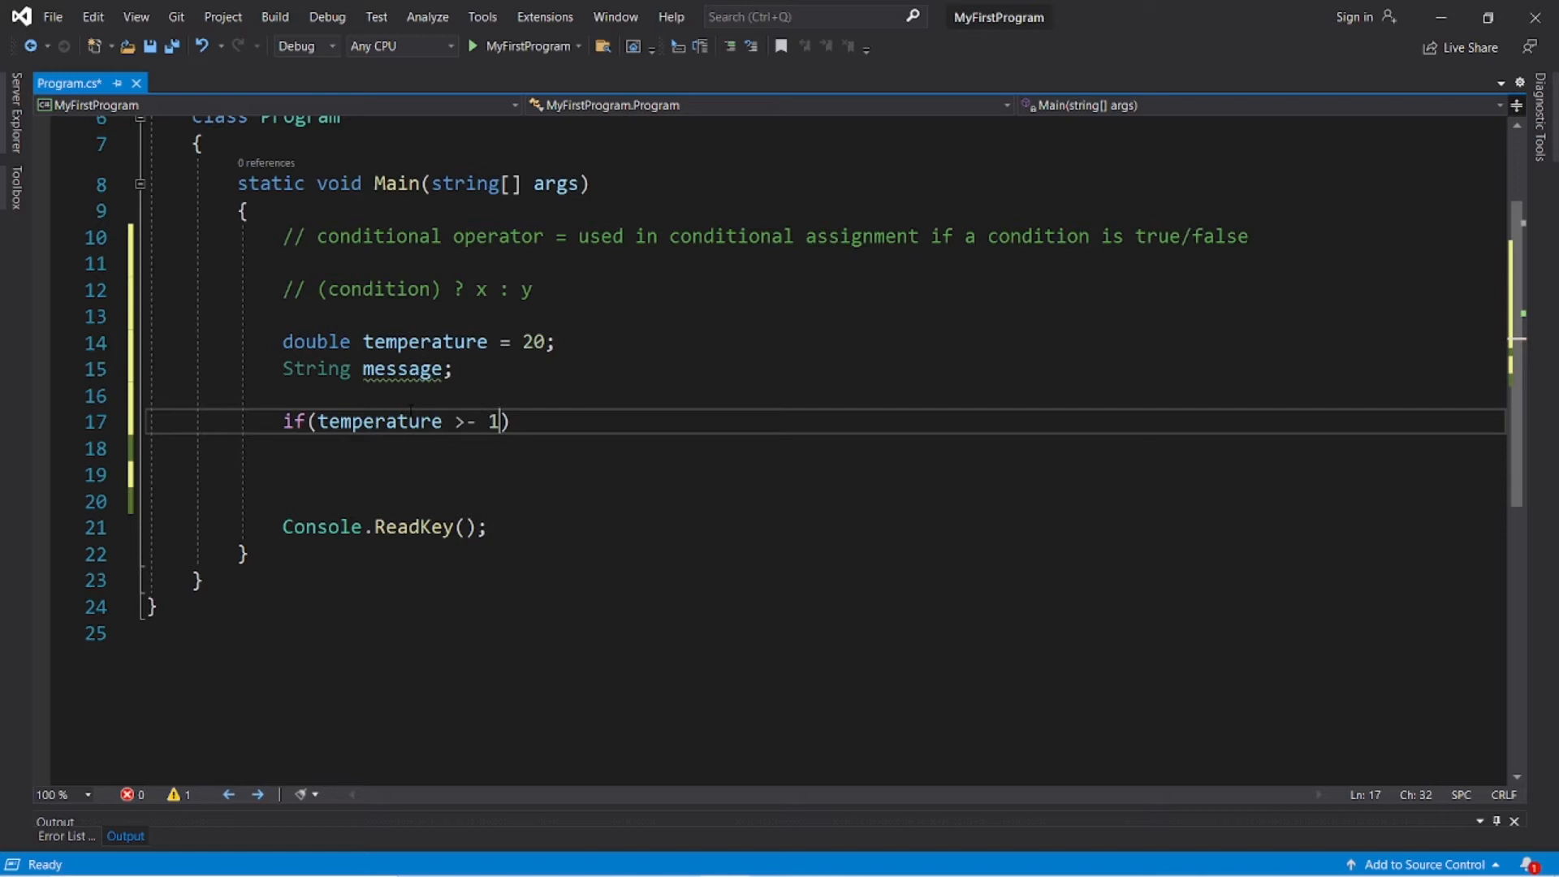
pyautogui.write('= 15')
pyautogui.click(892, 448)
pyautogui.write('{')
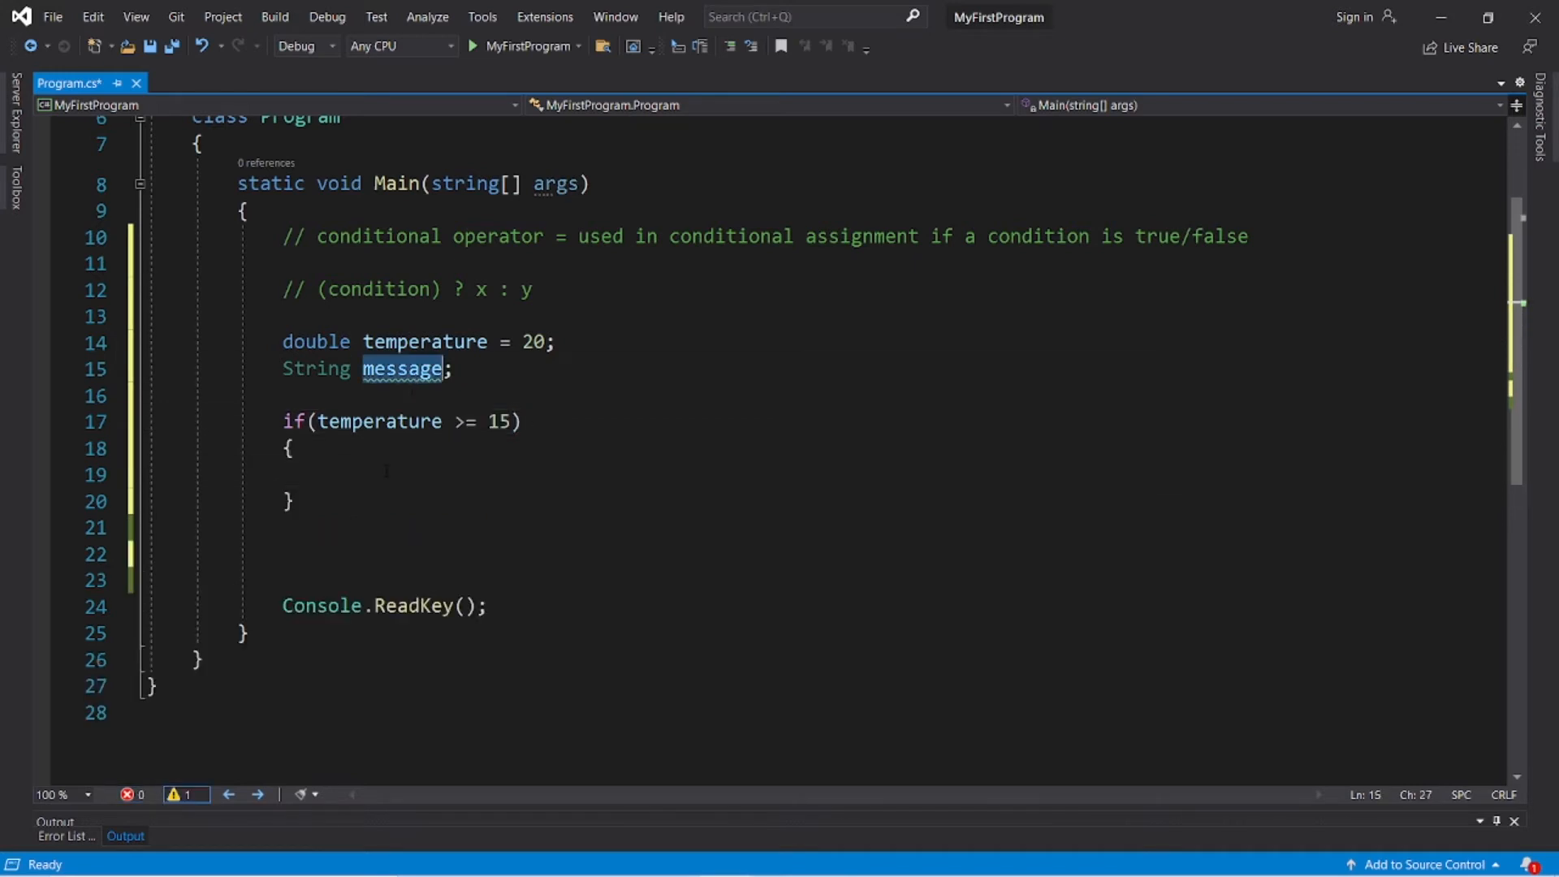
pyautogui.write('message =')
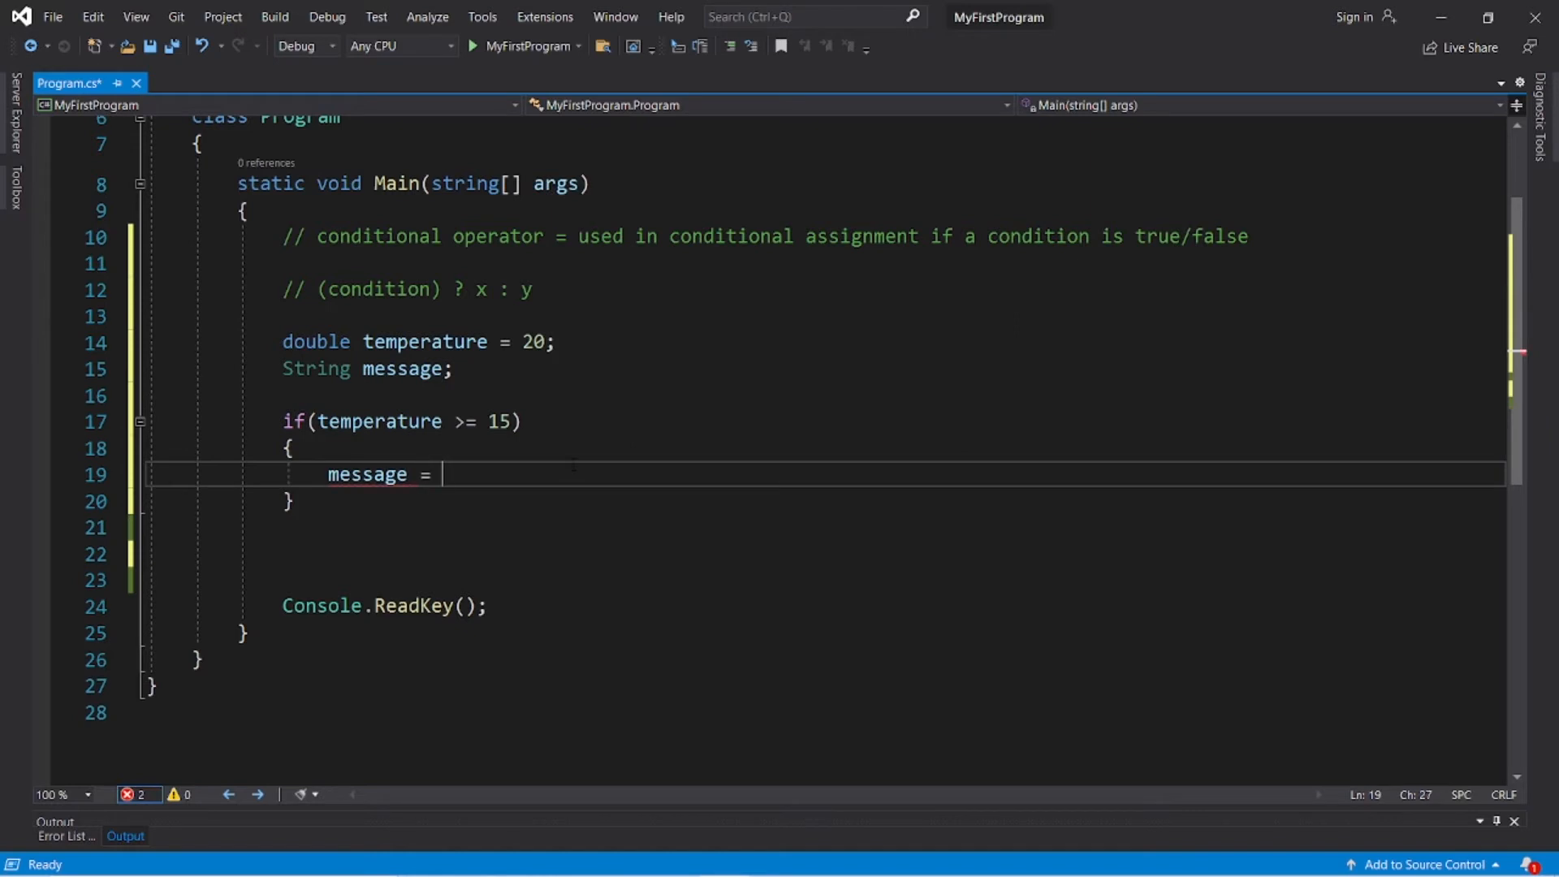
pyautogui.write('"";')
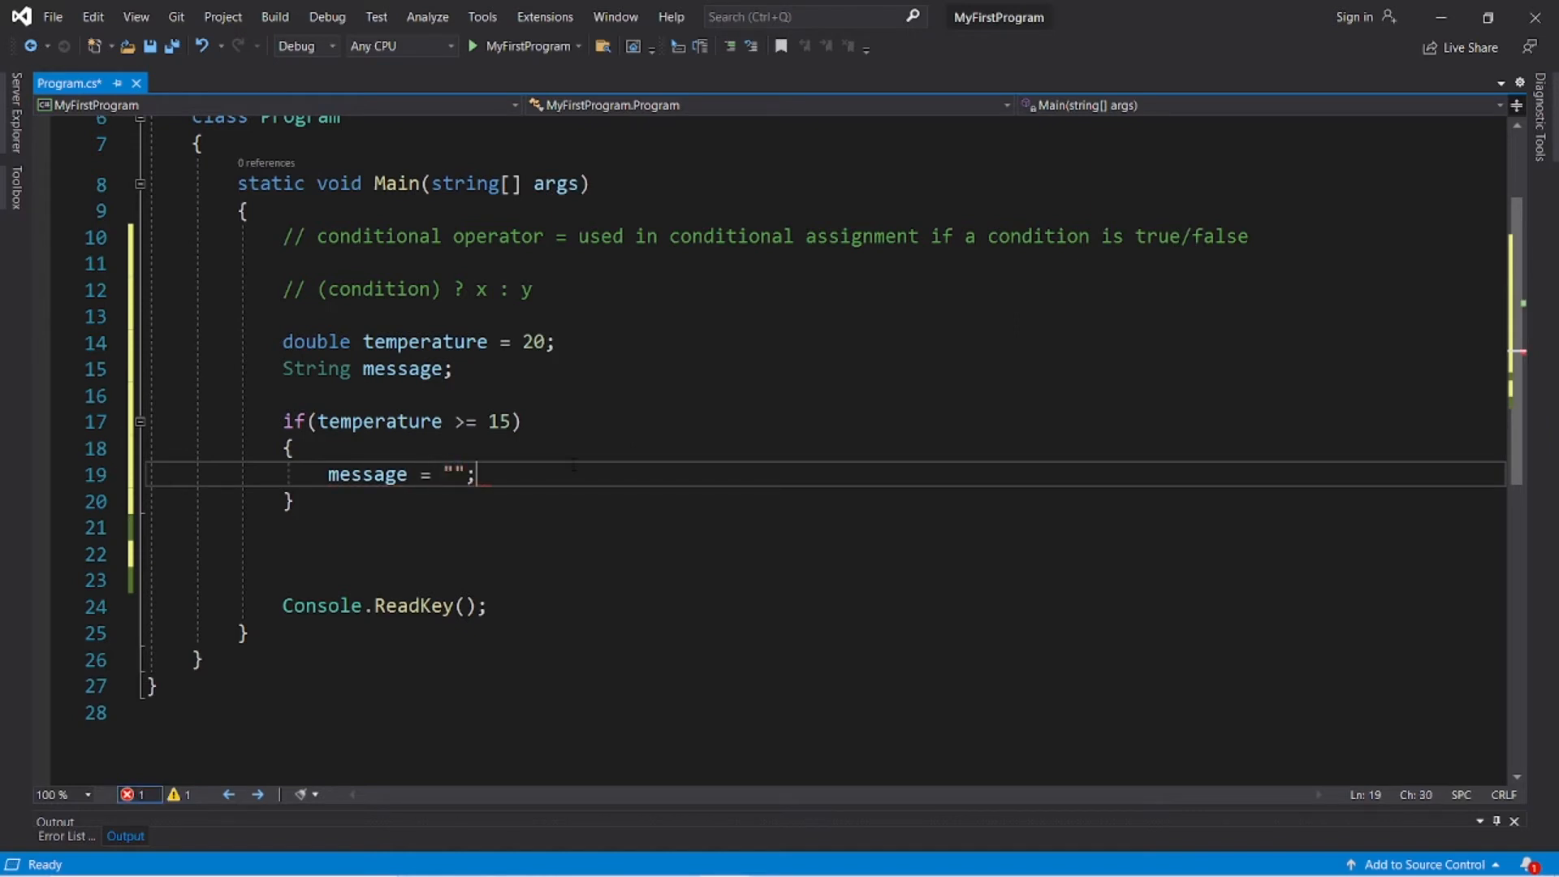
pyautogui.write("It's w")
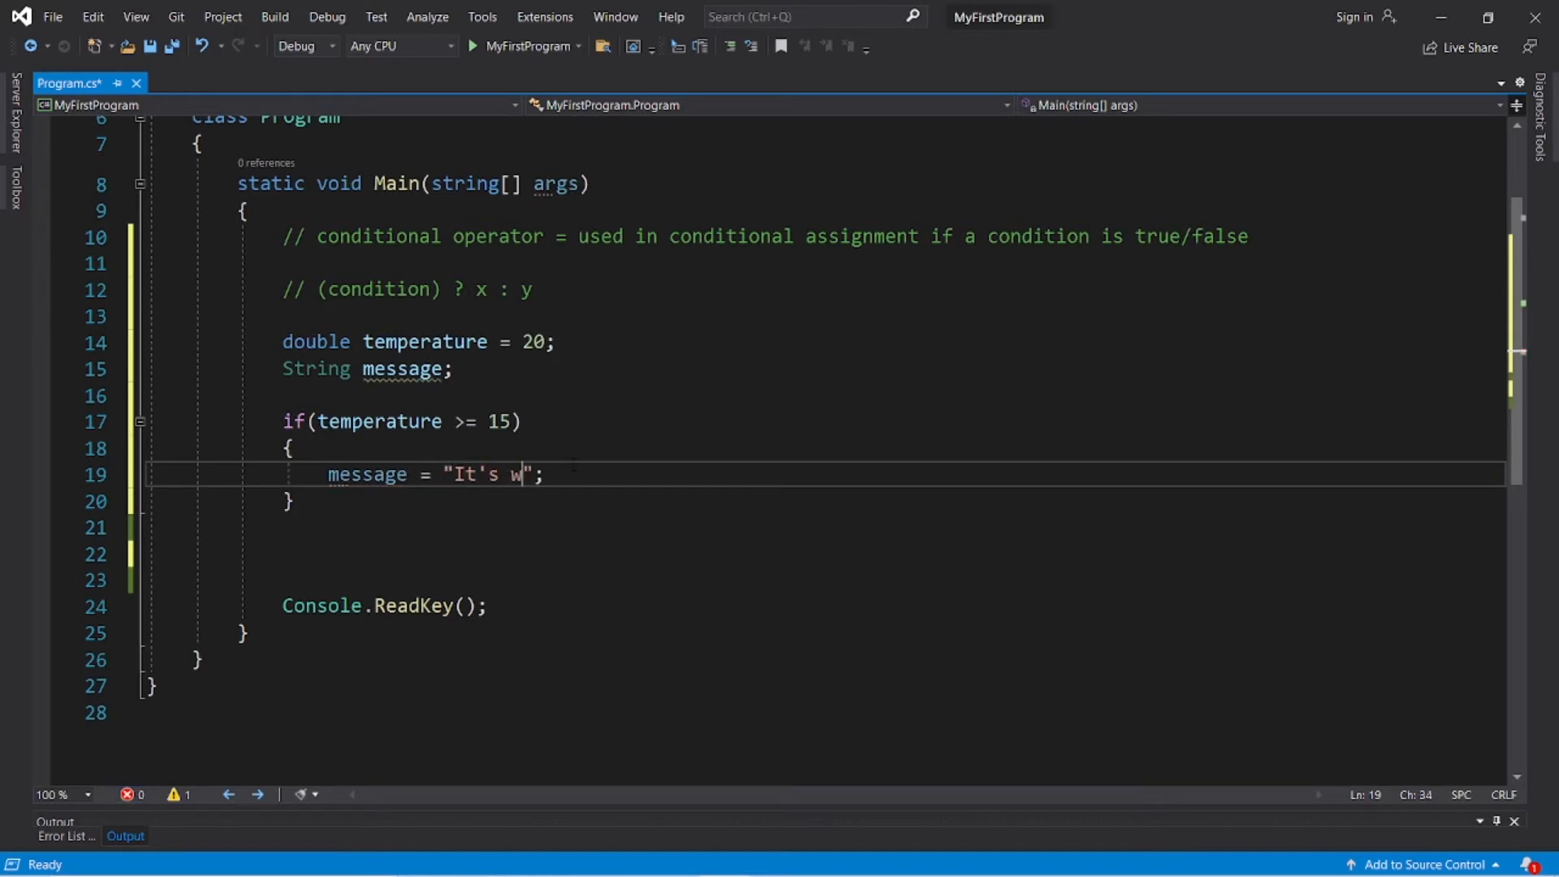
pyautogui.write('arm outside')
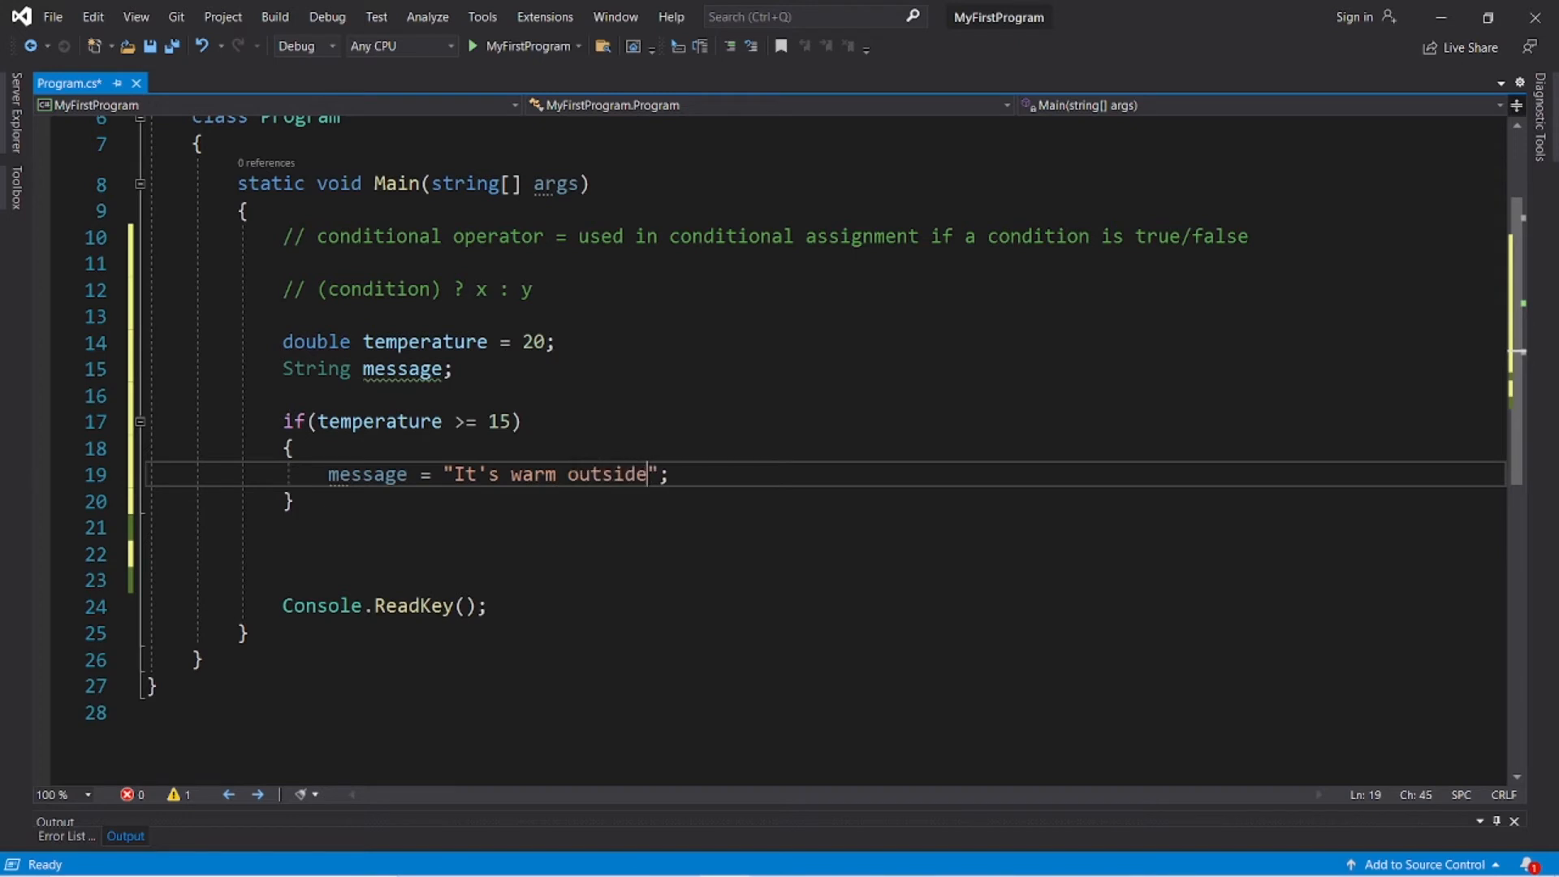
pyautogui.write('else')
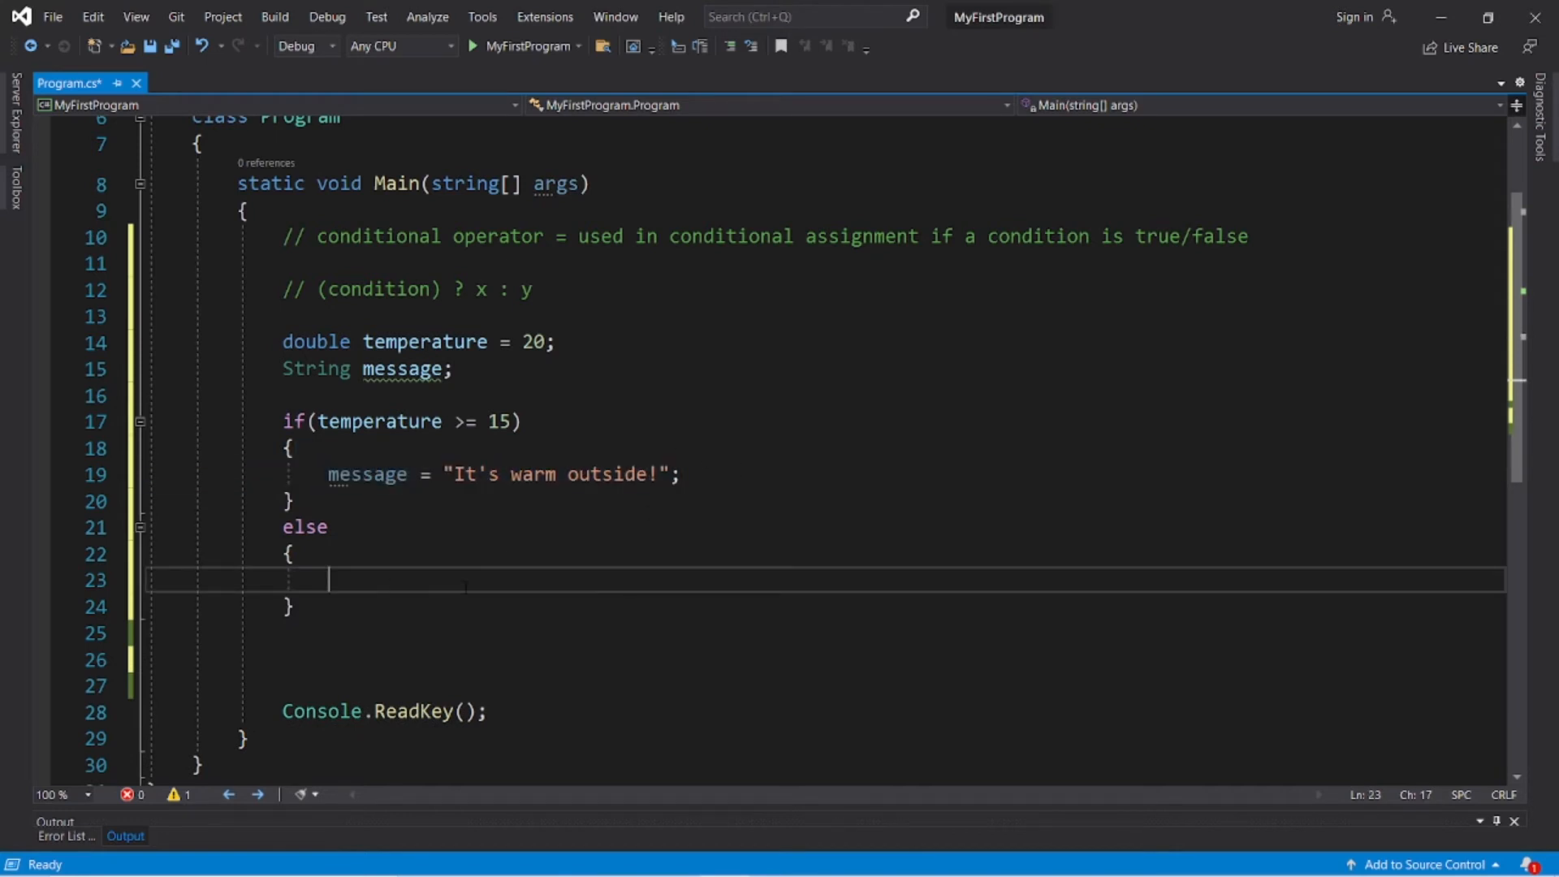
# Add the else branch assigning message = "It's cold outside!" and start a Console.WriteLine call.
pyautogui.write('message = "It\'s cold outside!";')
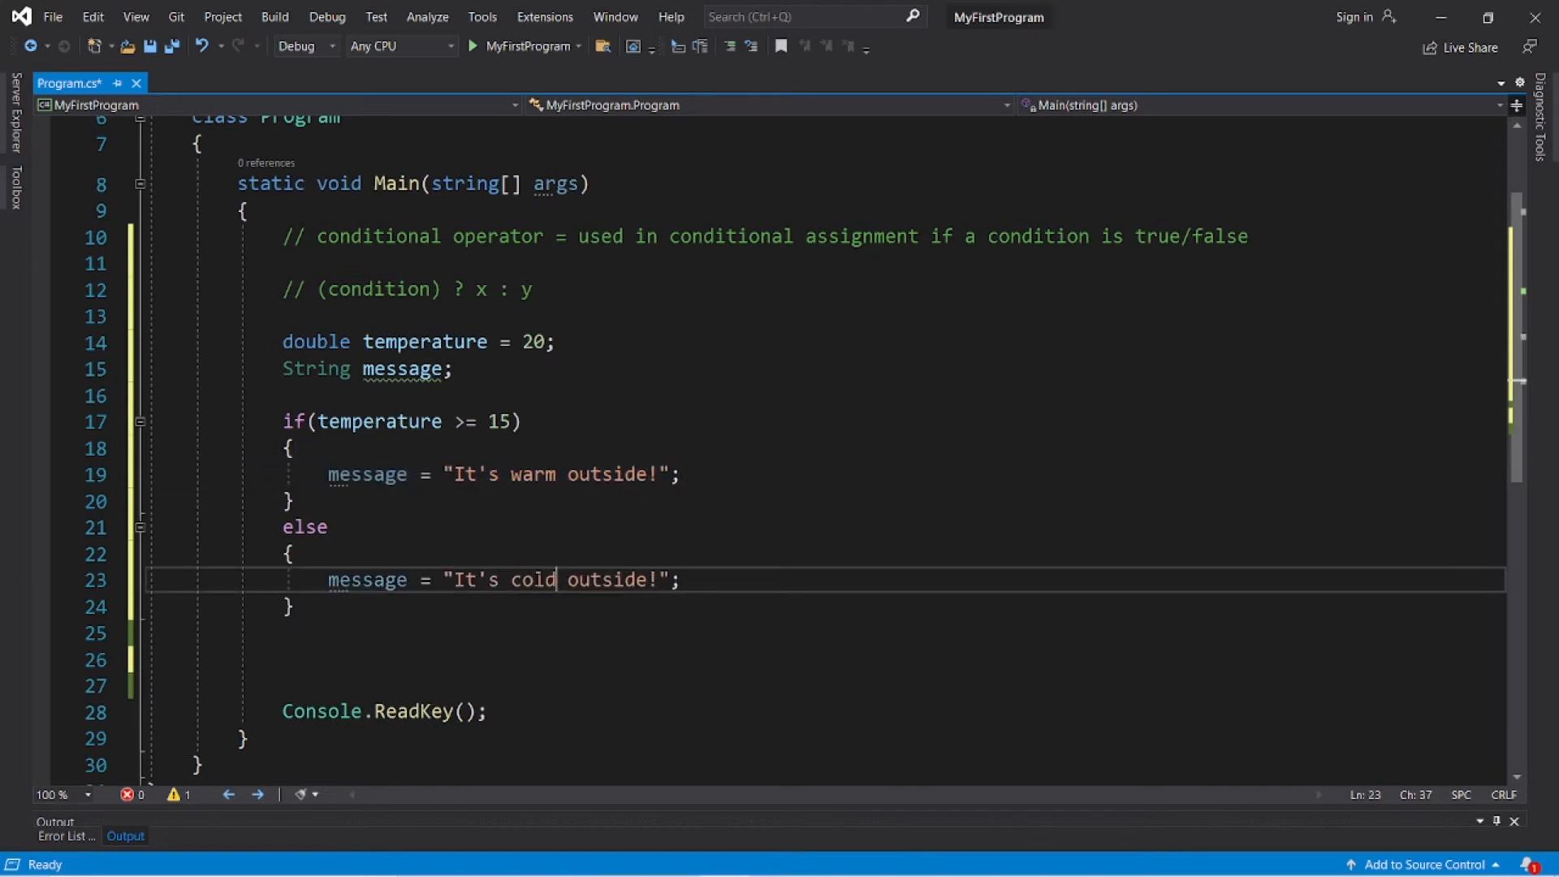
pyautogui.write('c')
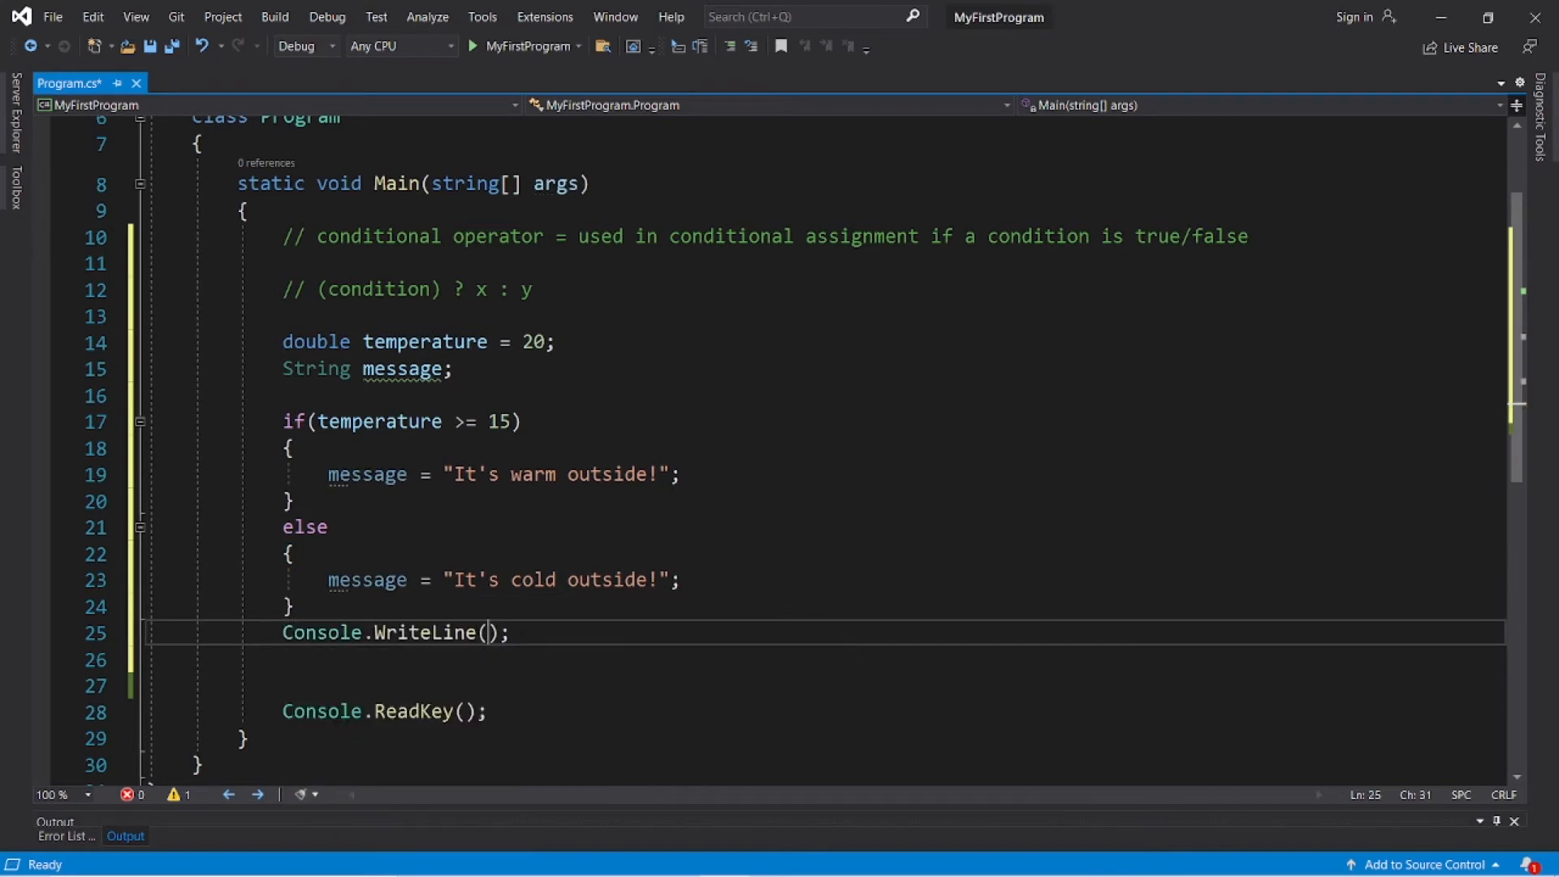
# Print message with Console.WriteLine, run to show "It's warm outside!", and close the console.
pyautogui.write('mm')
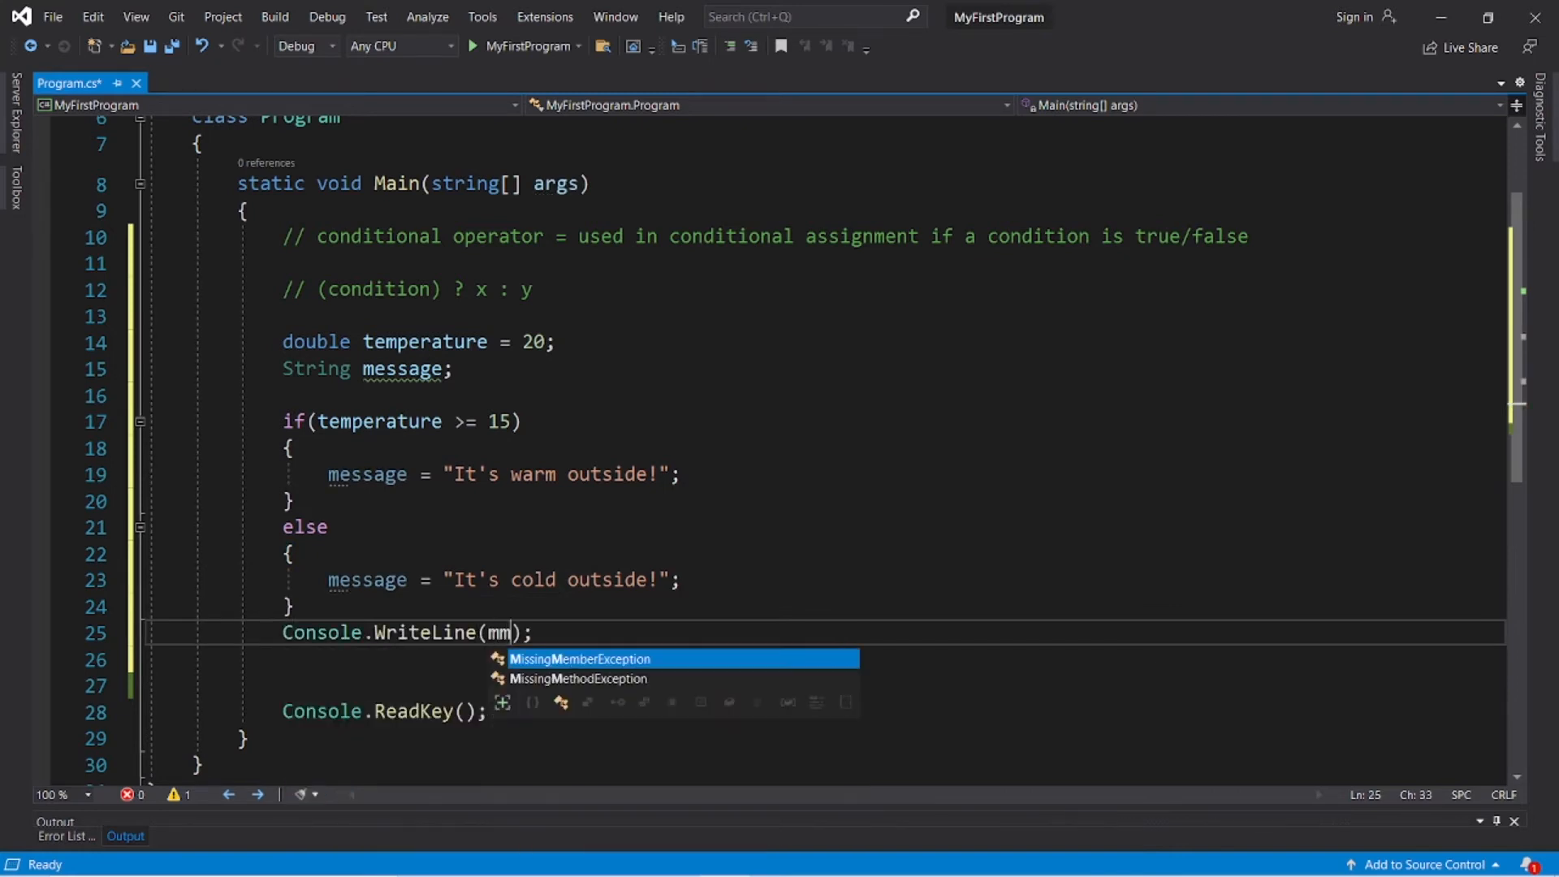
pyautogui.write('essage')
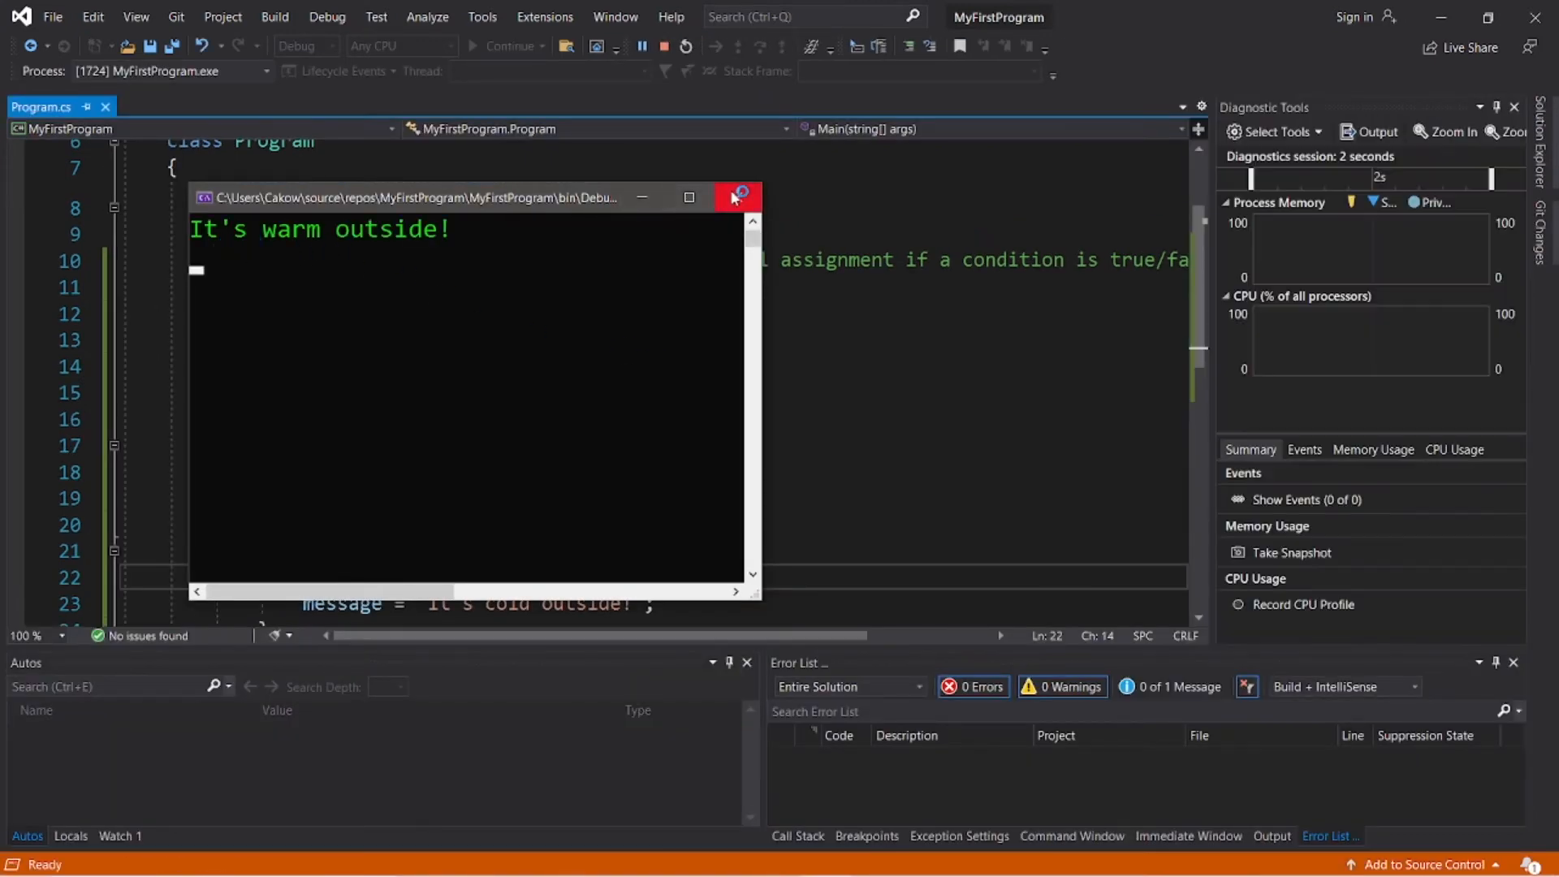
pyautogui.click(737, 197)
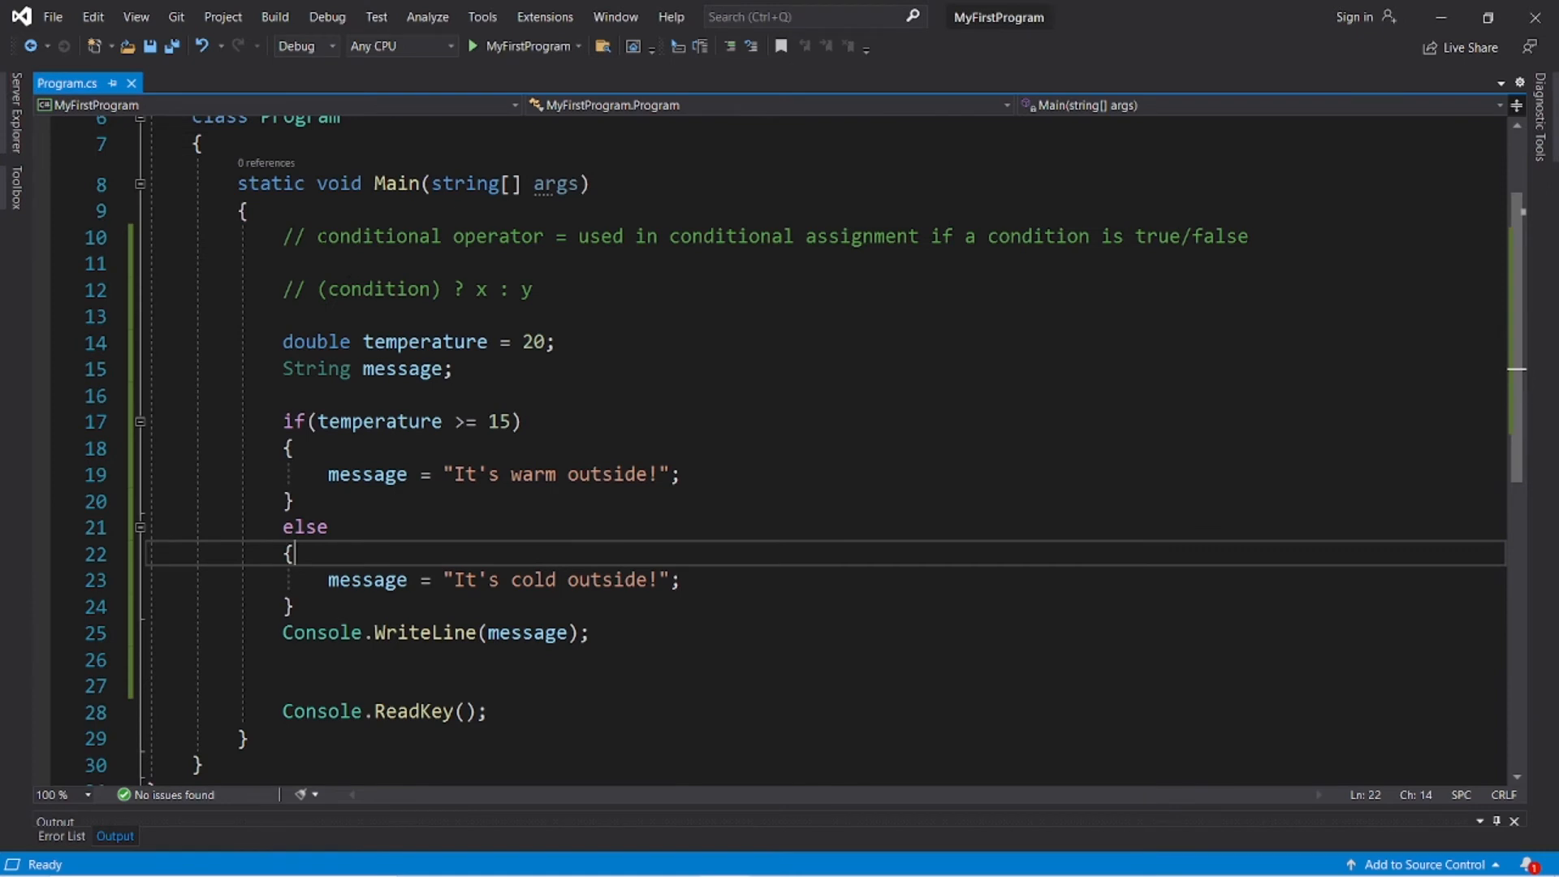
pyautogui.moveTo(317, 237); pyautogui.dragTo(534, 237)
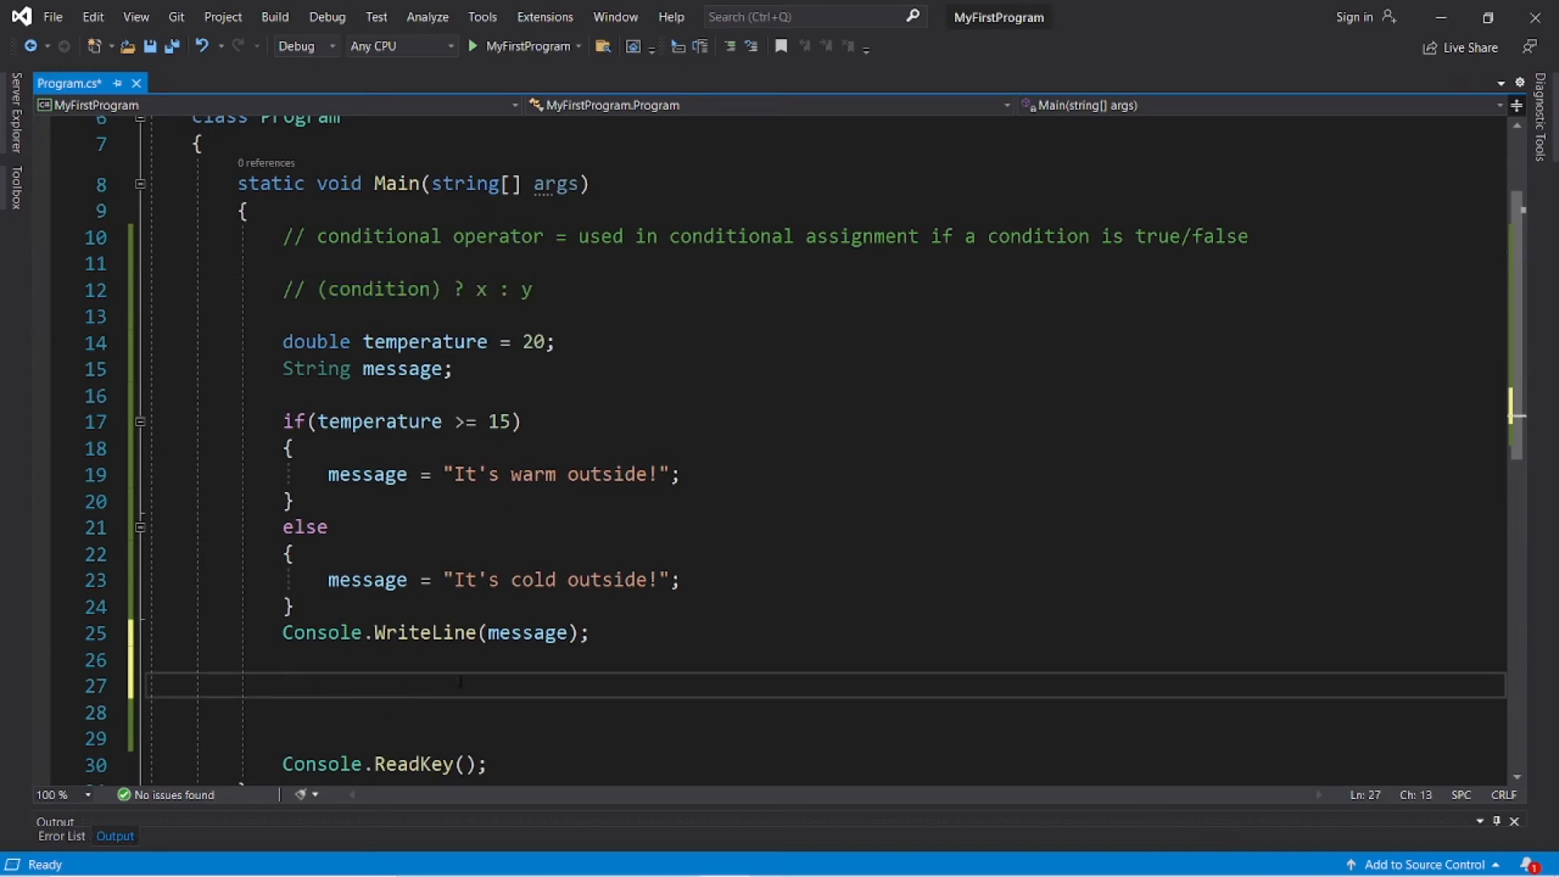
# Paste the (condition) ? x : y template and replace the placeholders with the warm and cold strings.
pyautogui.write('(condition) ? x : y')
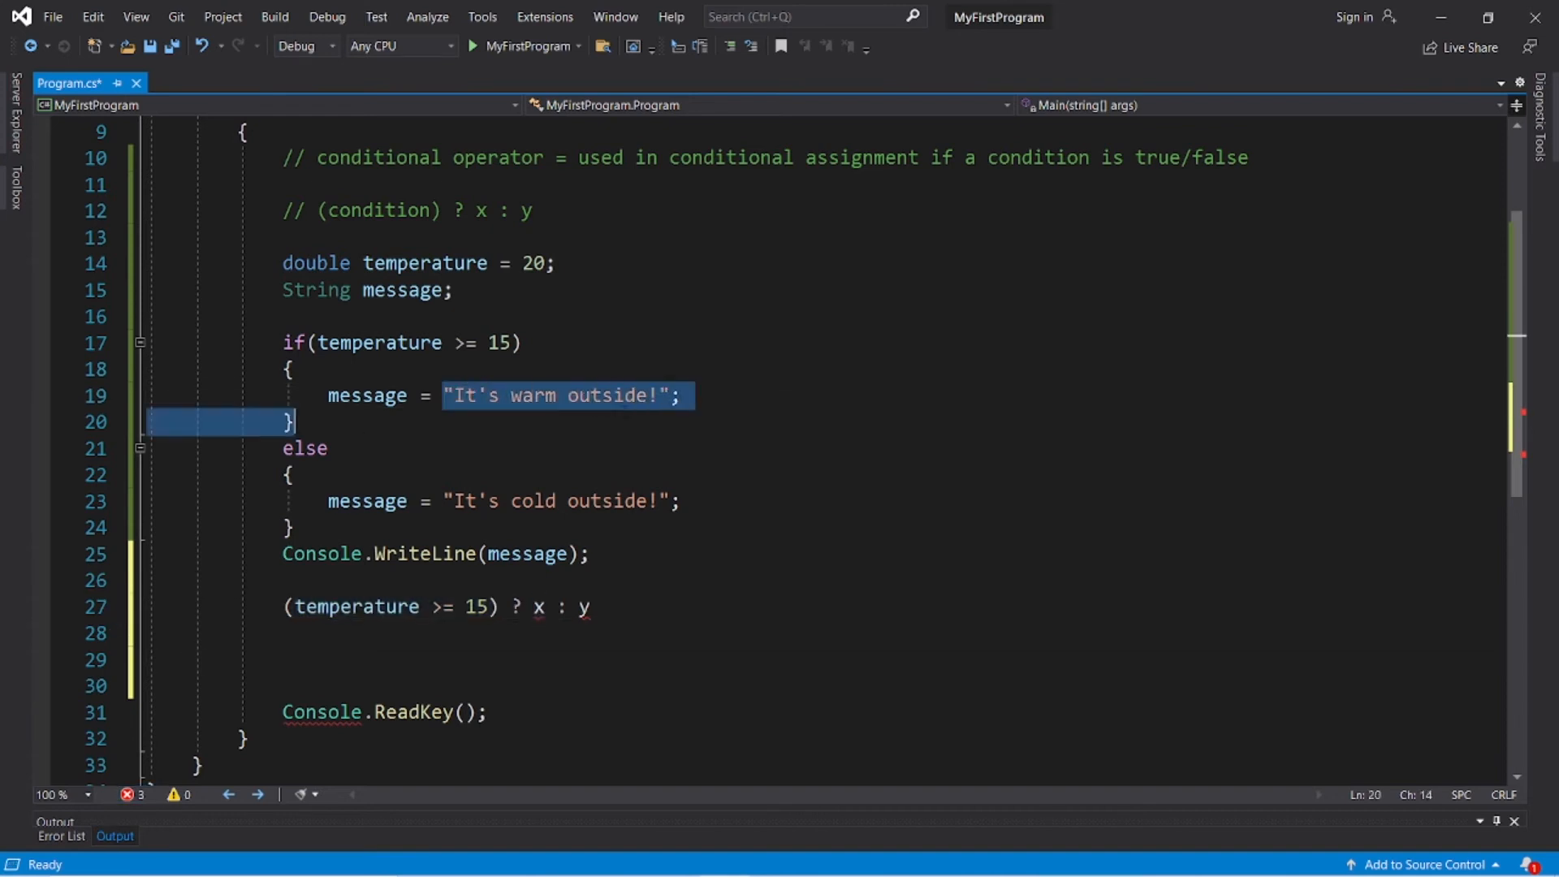
pyautogui.doubleClick(538, 605)
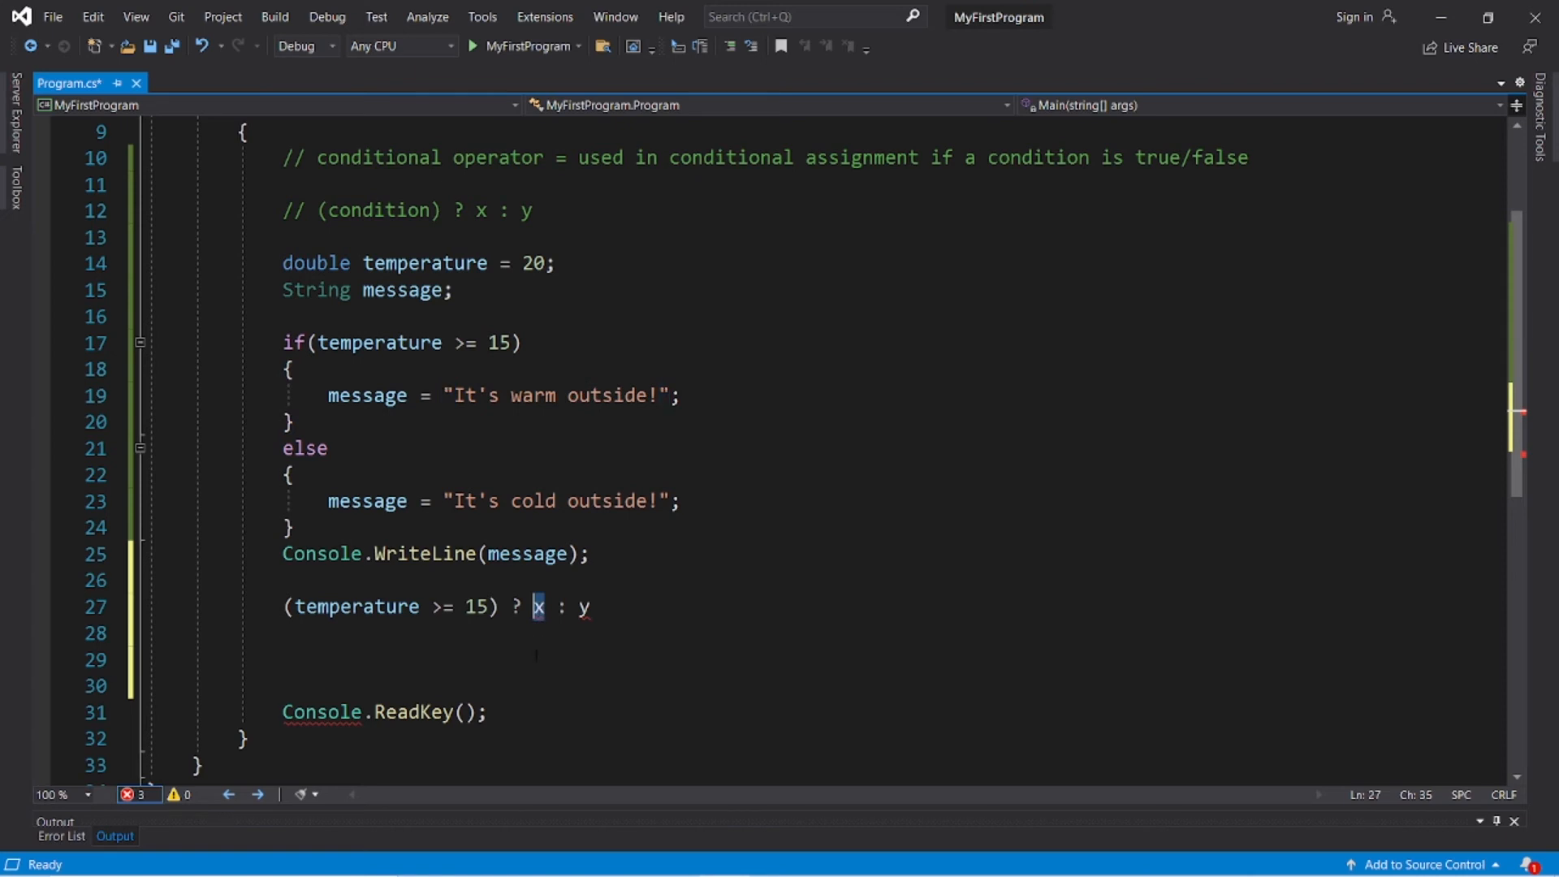
pyautogui.write('"It\'s warm outside!"')
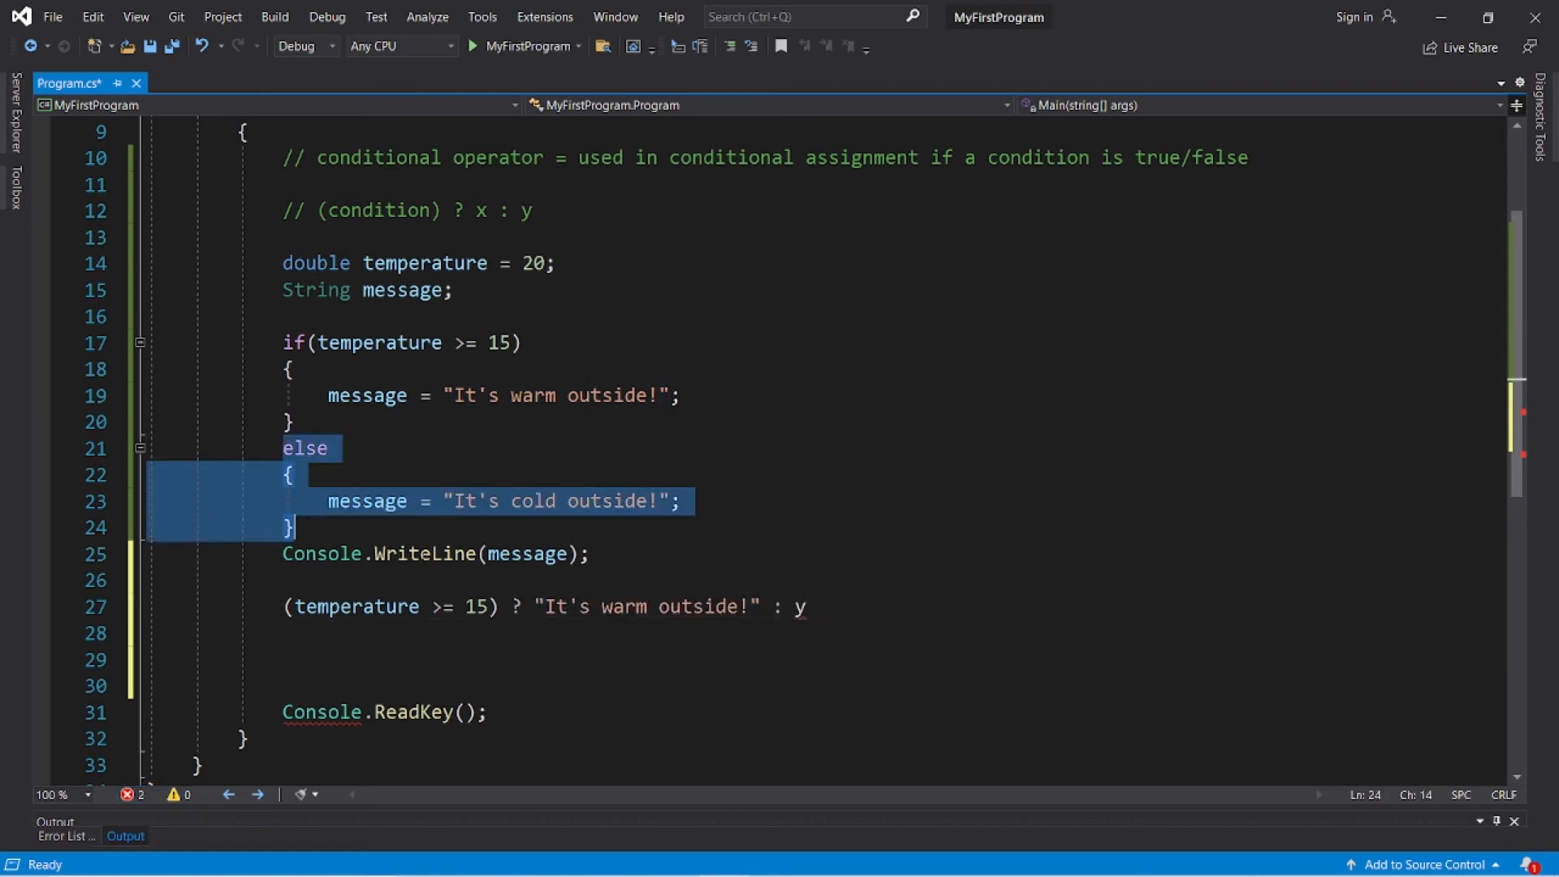
pyautogui.doubleClick(555, 502)
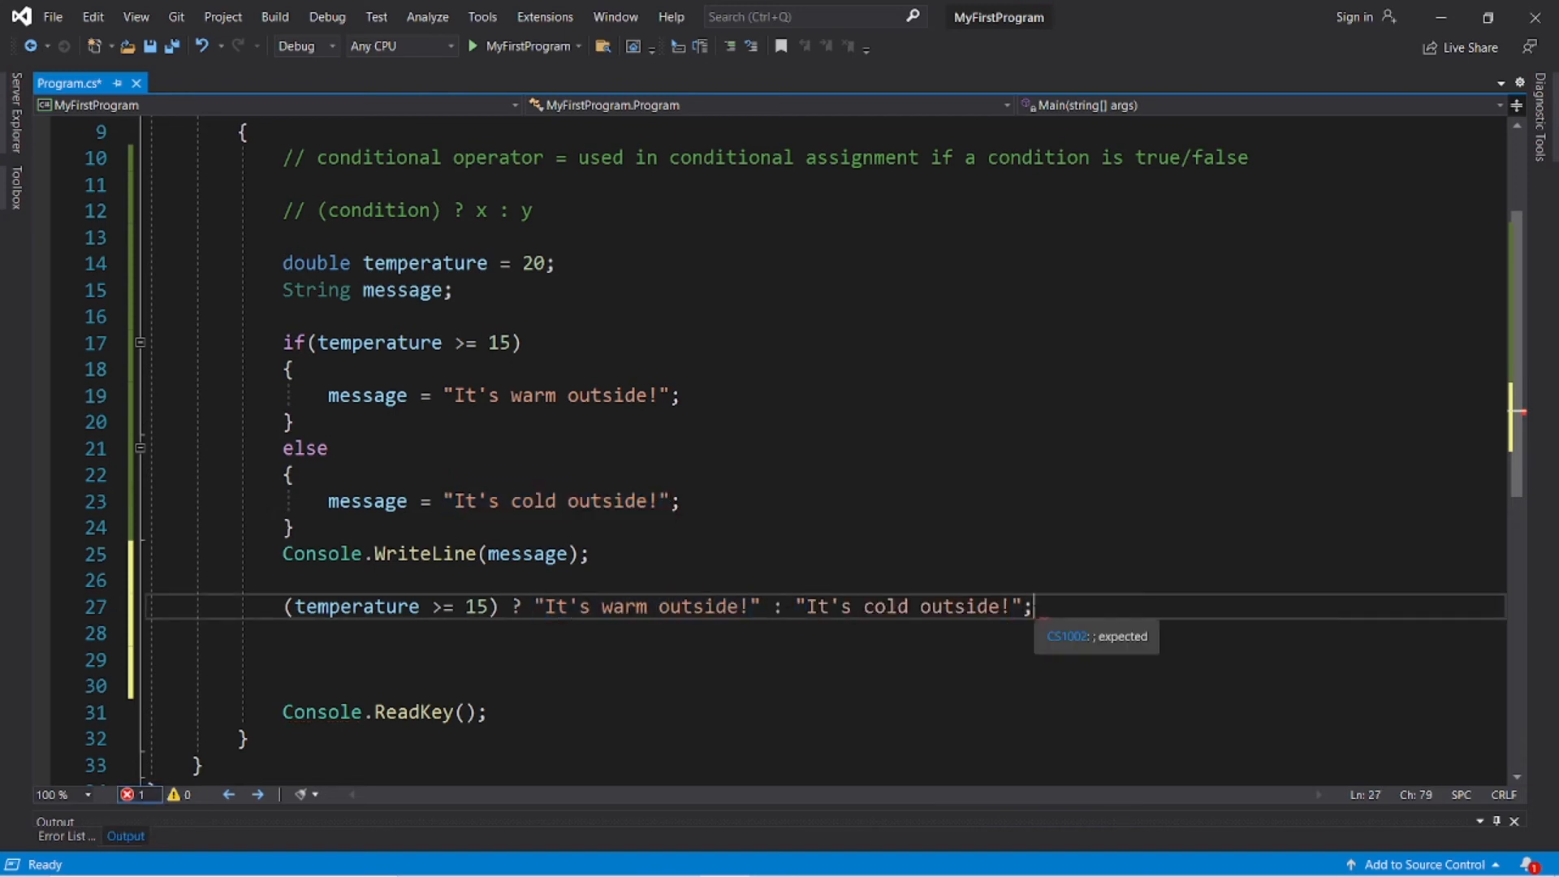
# Prefix the conditional with 'message =' on temperature >= 15 and select the old if/else block.
pyautogui.write('m')
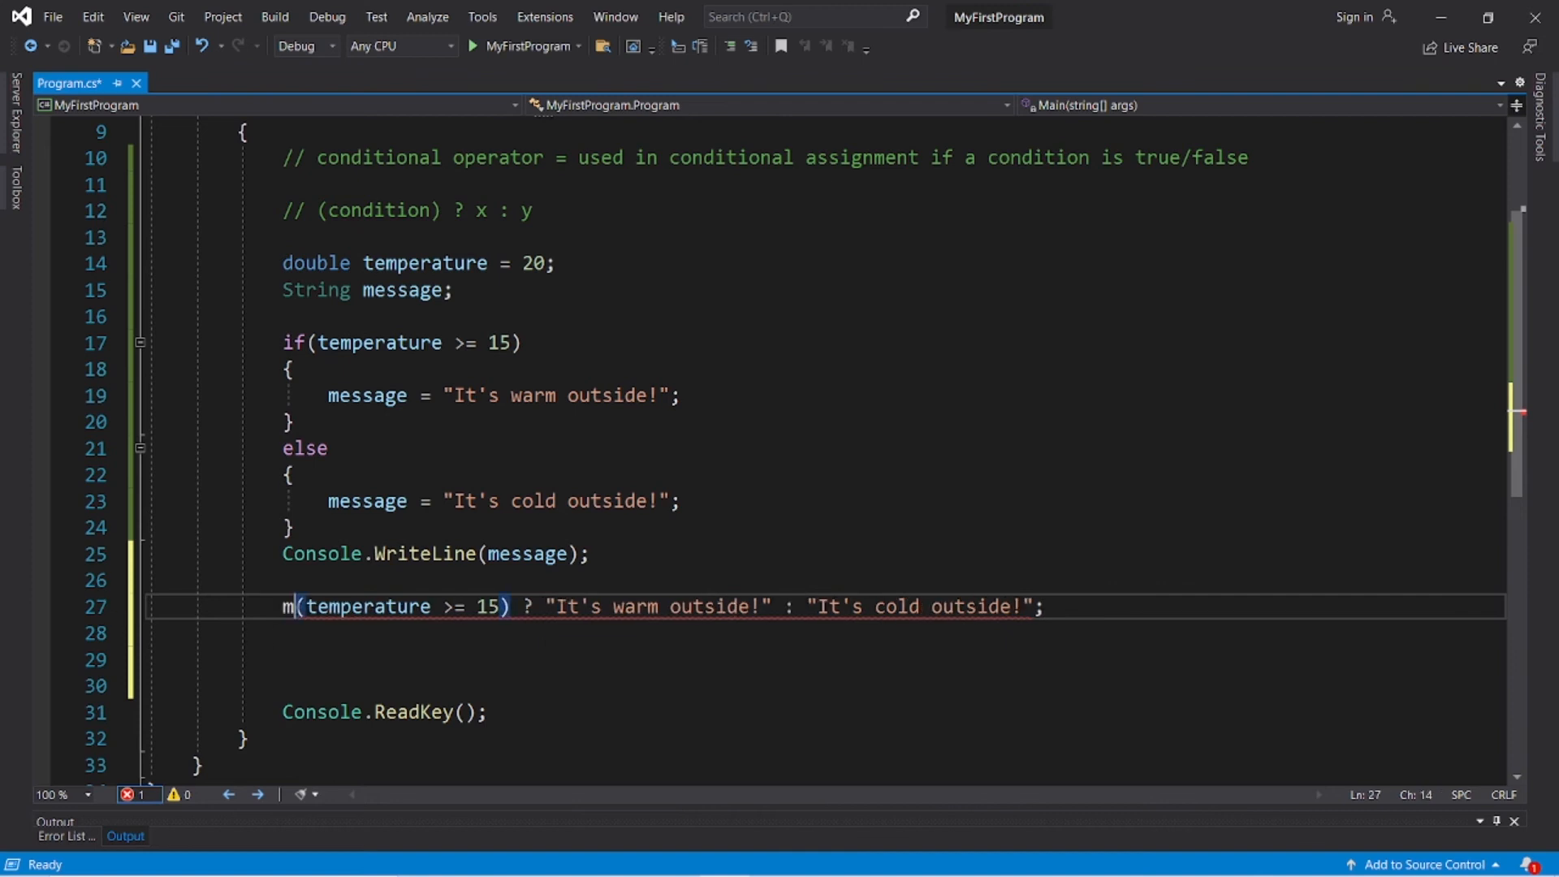
pyautogui.write('essage =')
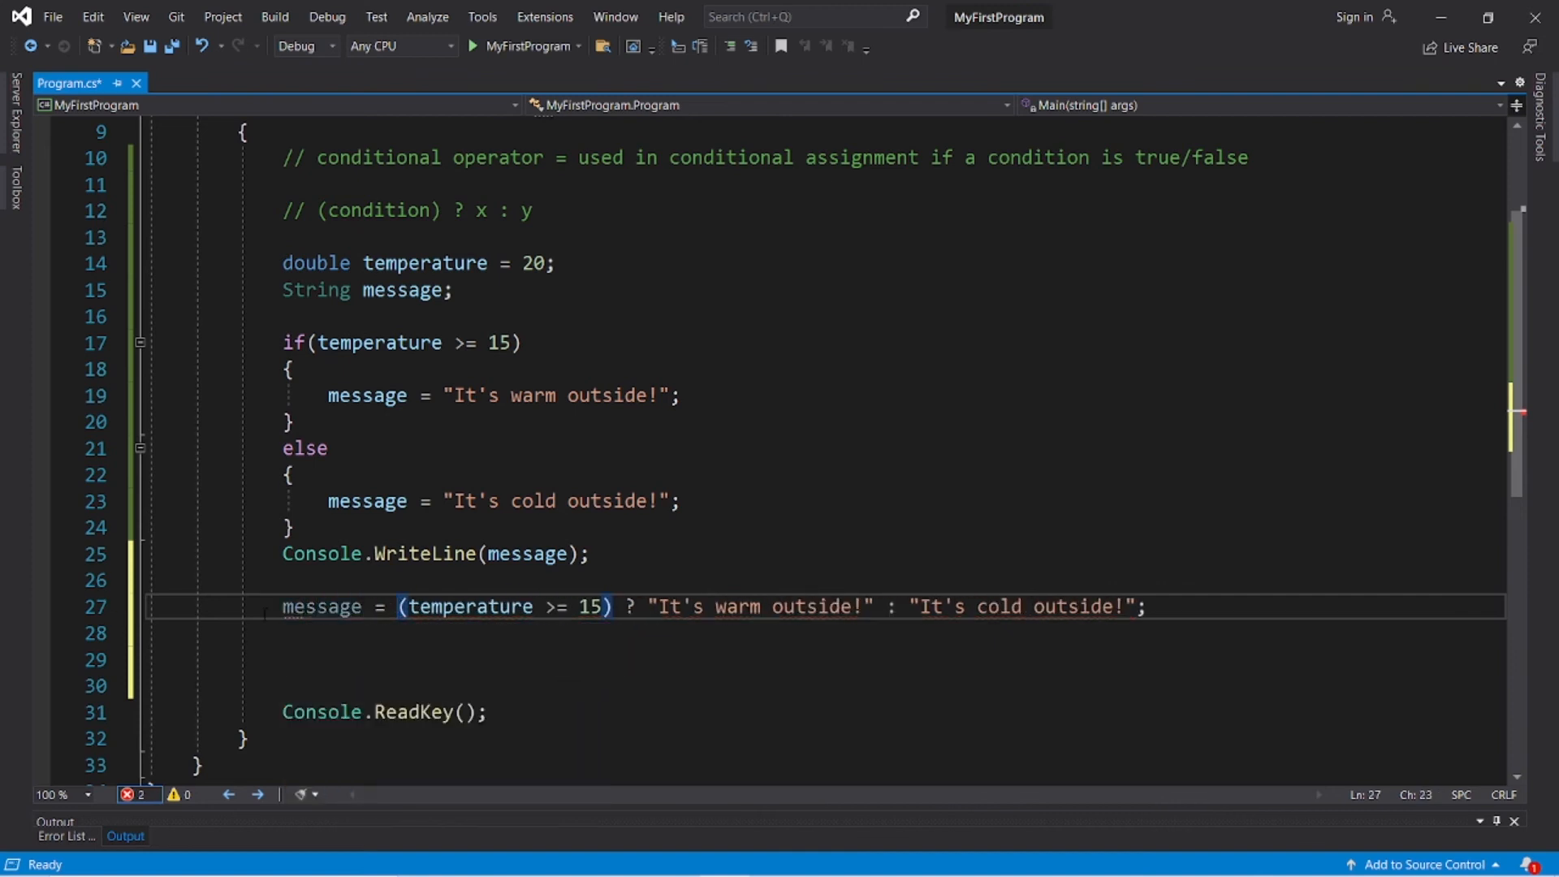
pyautogui.moveTo(399, 606); pyautogui.dragTo(614, 606)
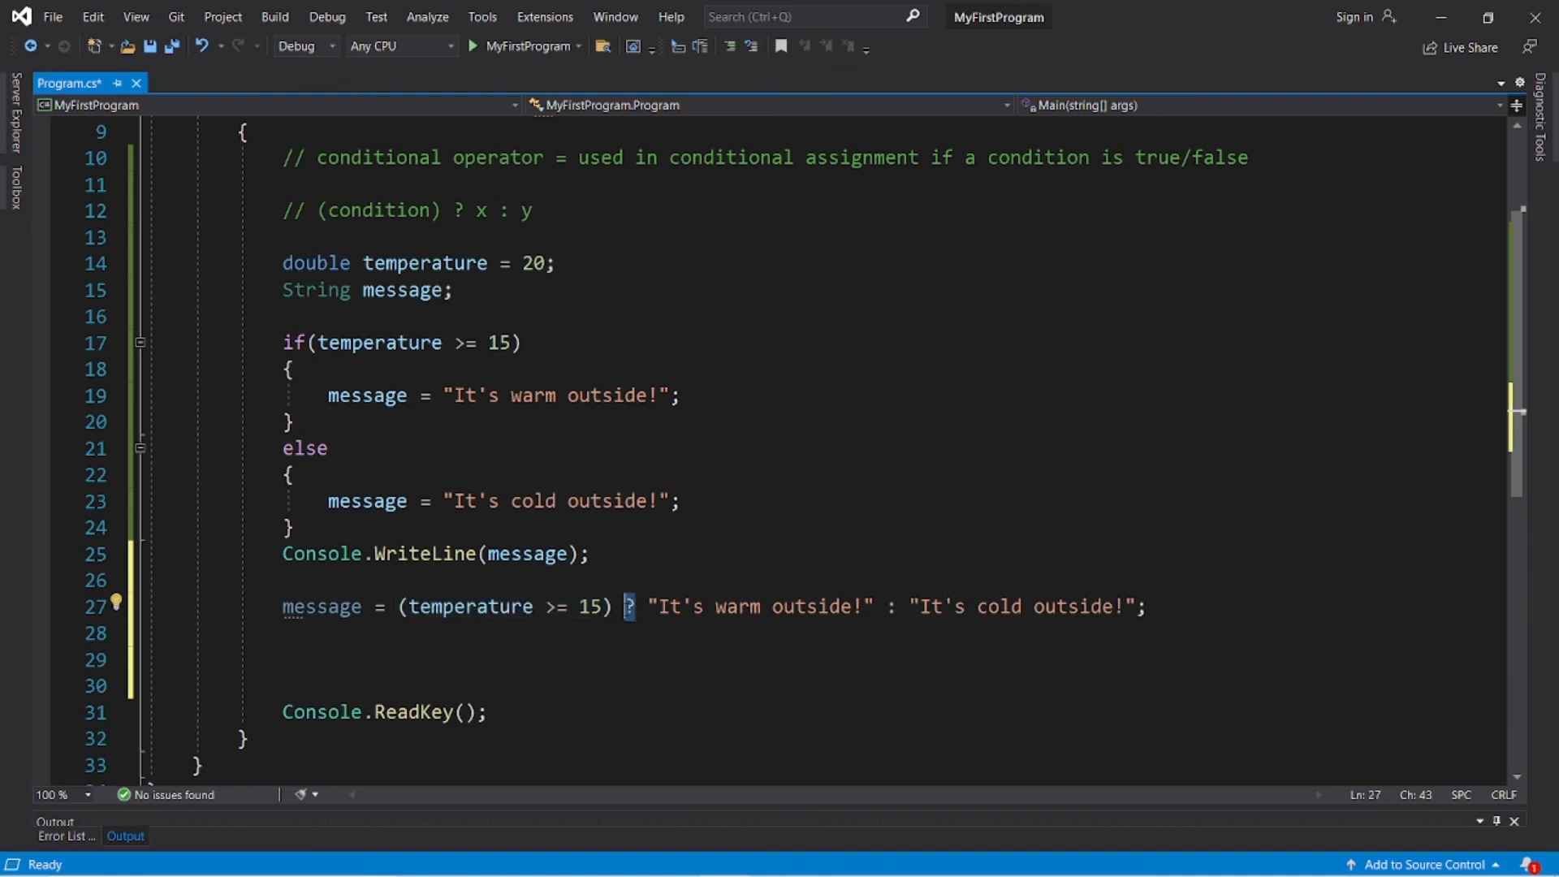
pyautogui.moveTo(653, 606); pyautogui.dragTo(874, 606)
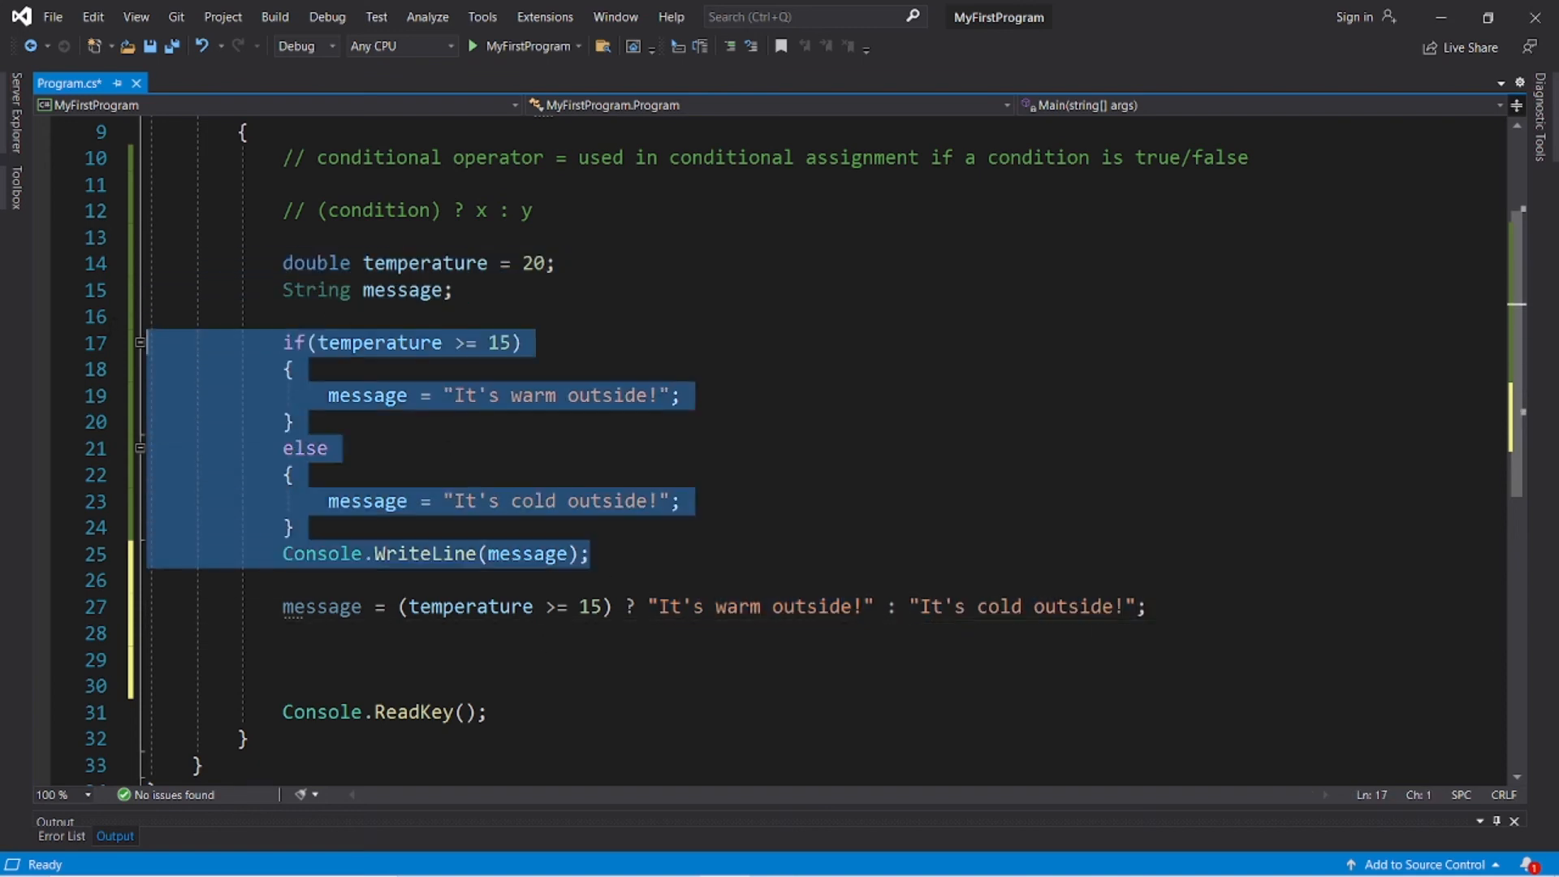
# Delete the if/else block and move the conditional expression directly into Console.WriteLine.
pyautogui.press('Delete')
pyautogui.write('Console.WriteLine();')
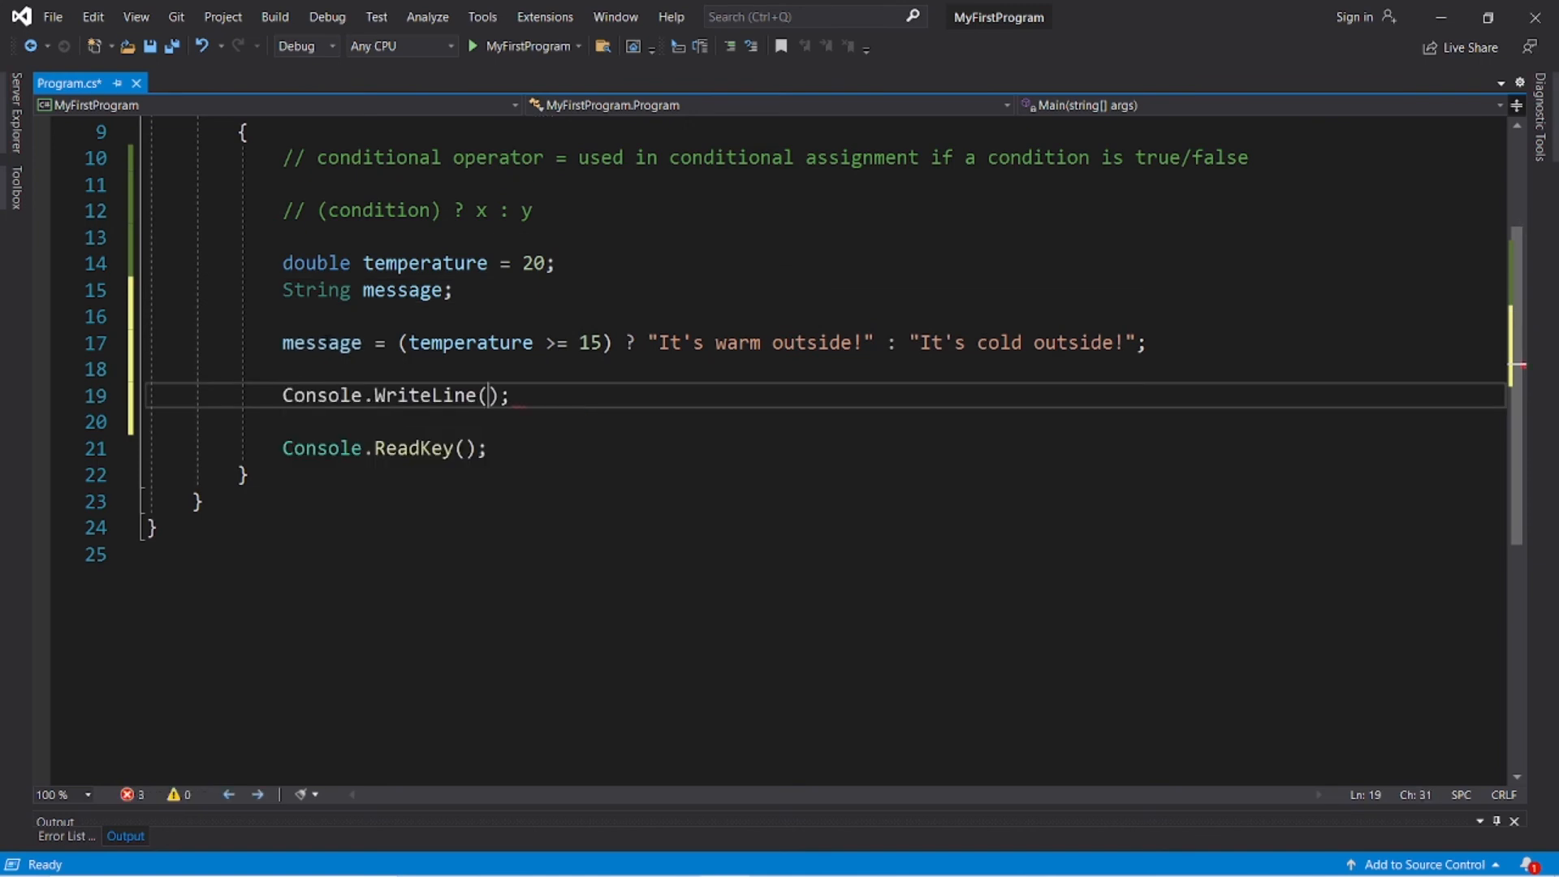
pyautogui.write('message')
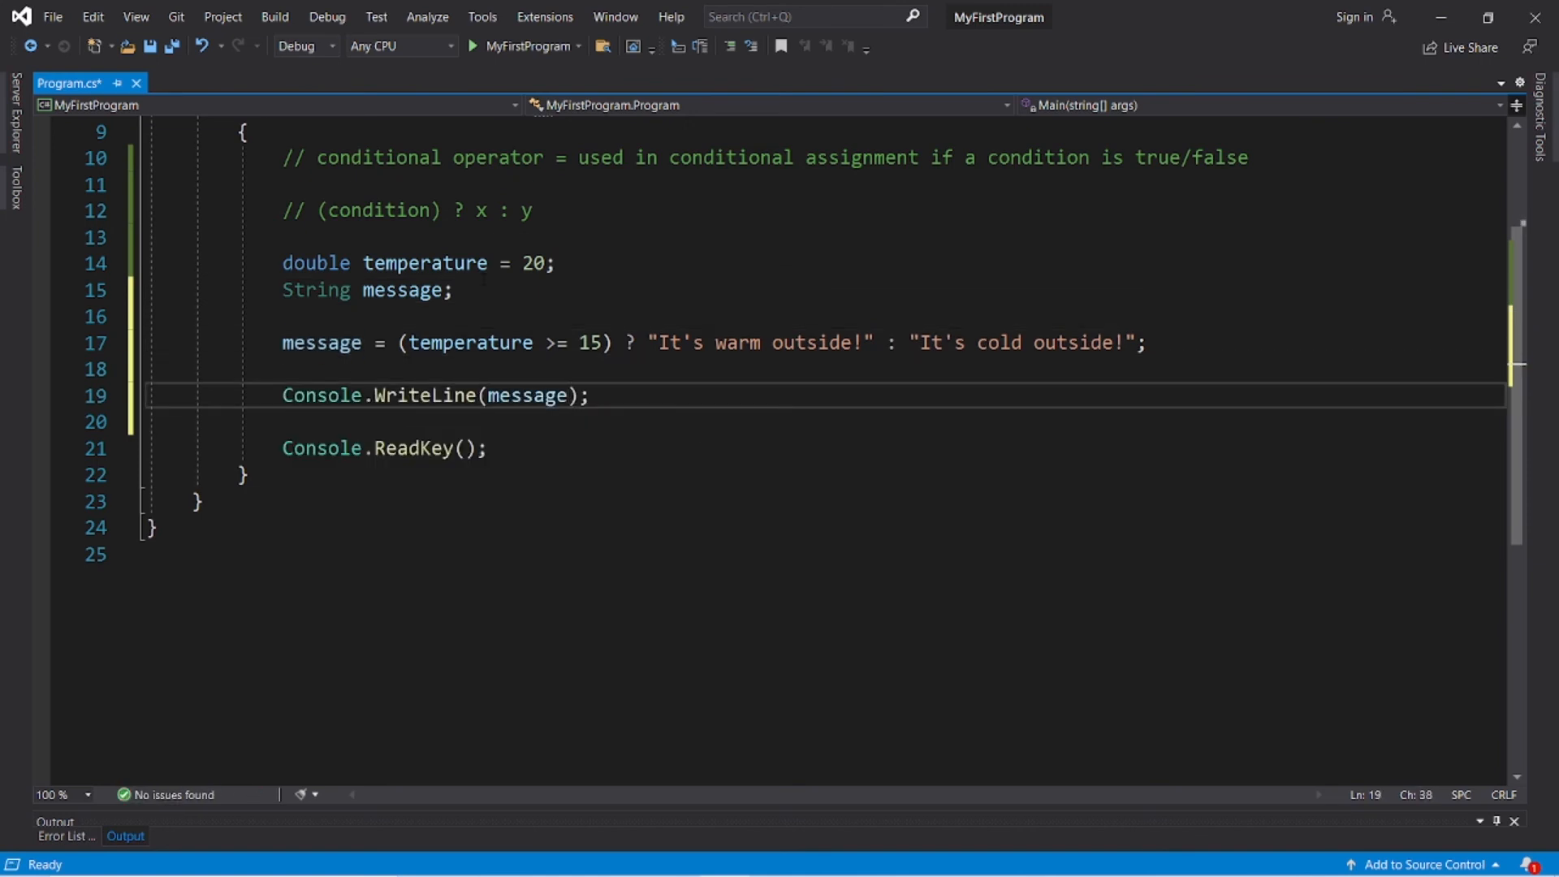
pyautogui.click(475, 45)
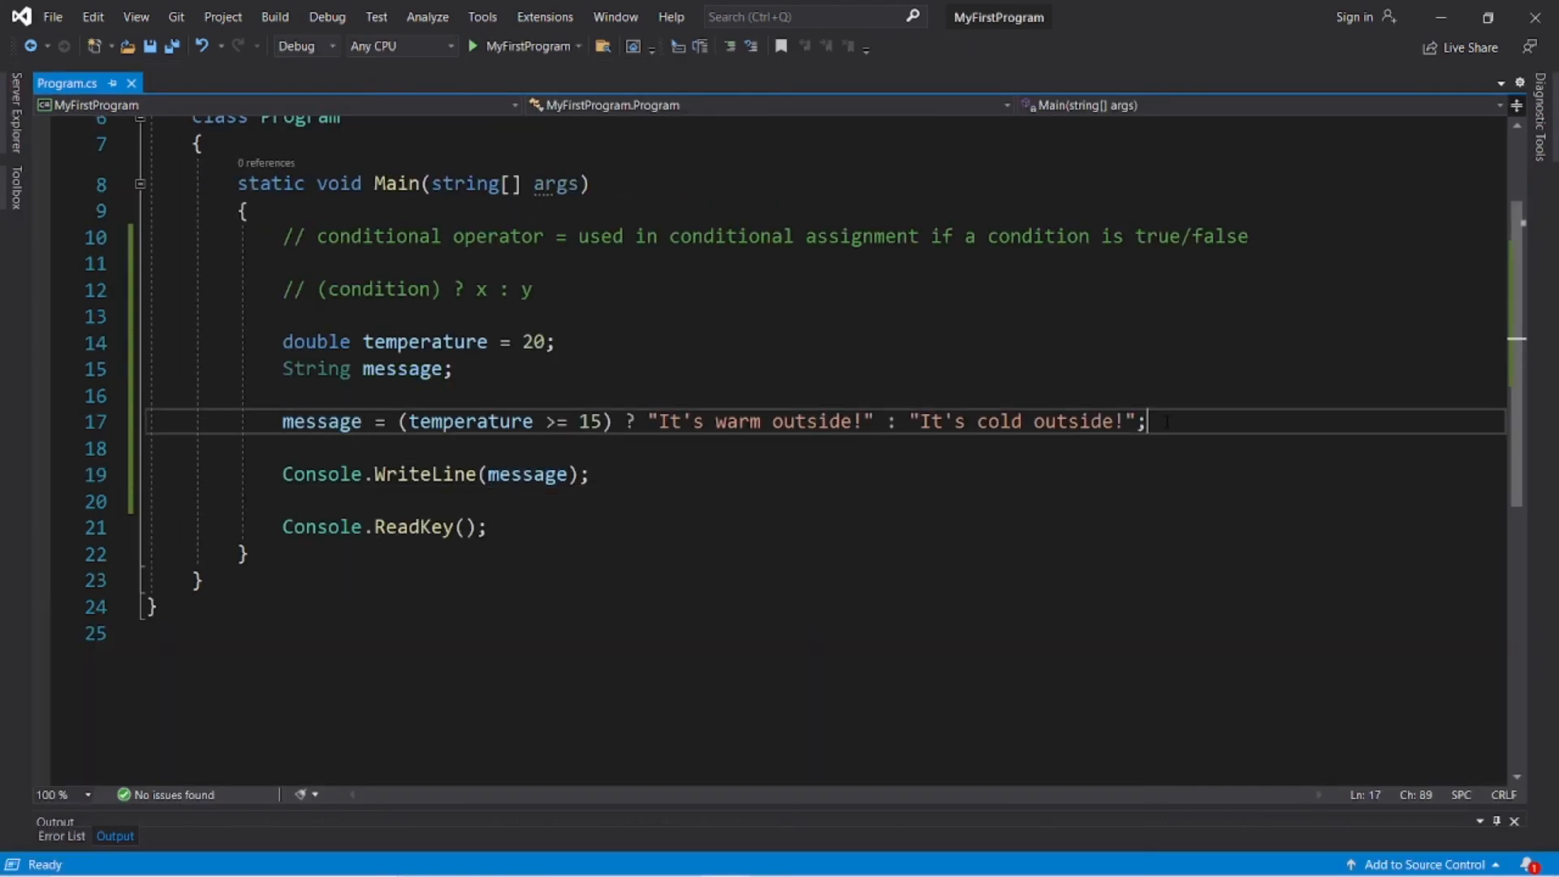
pyautogui.moveTo(398, 420); pyautogui.dragTo(1136, 421)
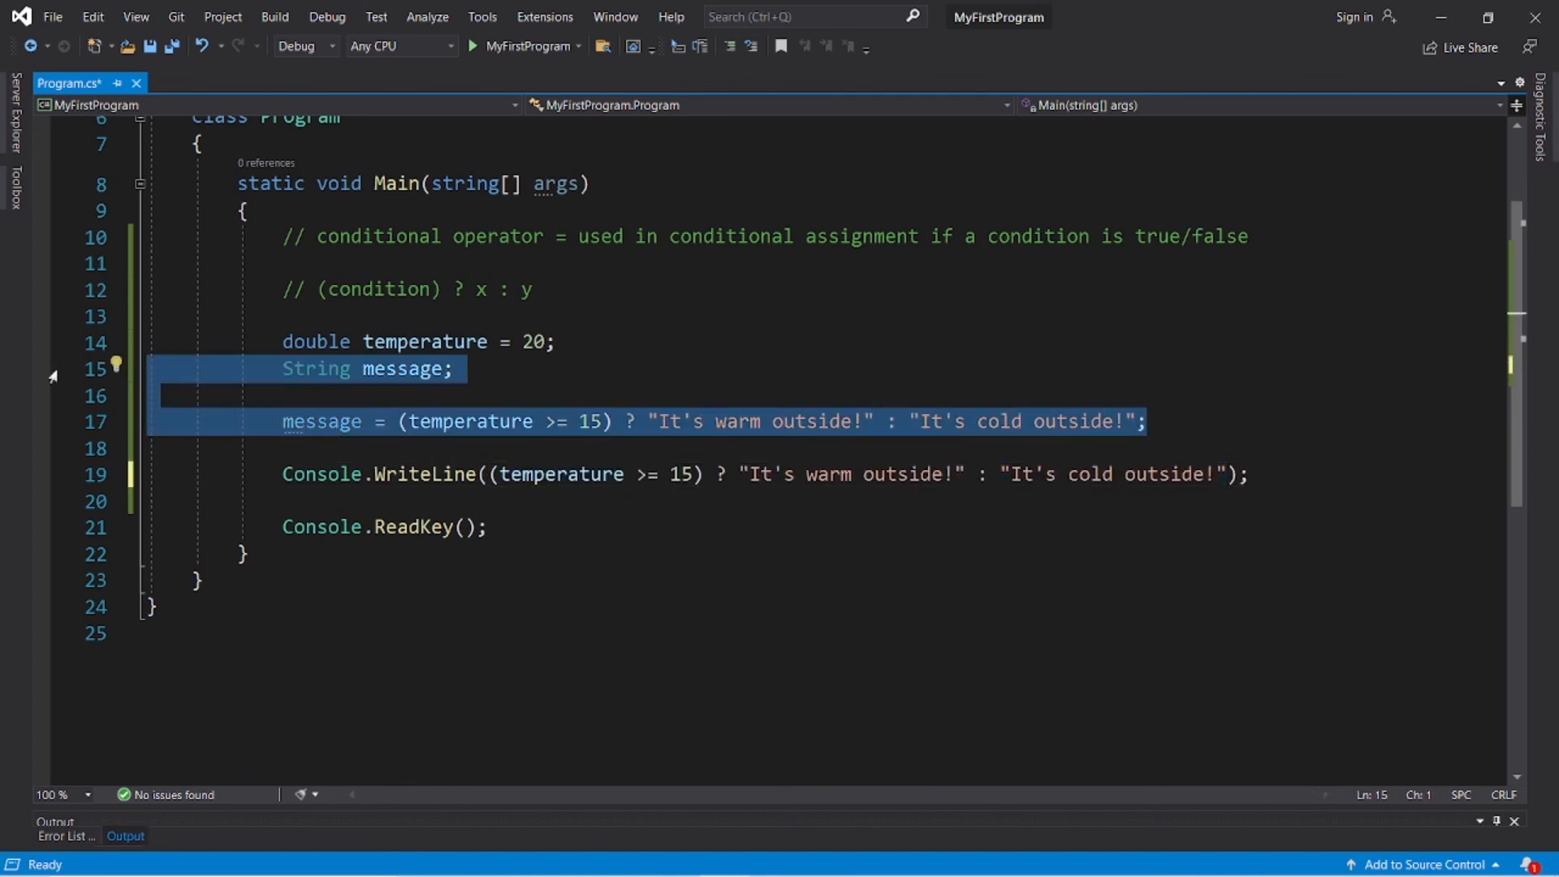
# Run the program to output "It's warm outside!" and close the console window.
pyautogui.click(473, 46)
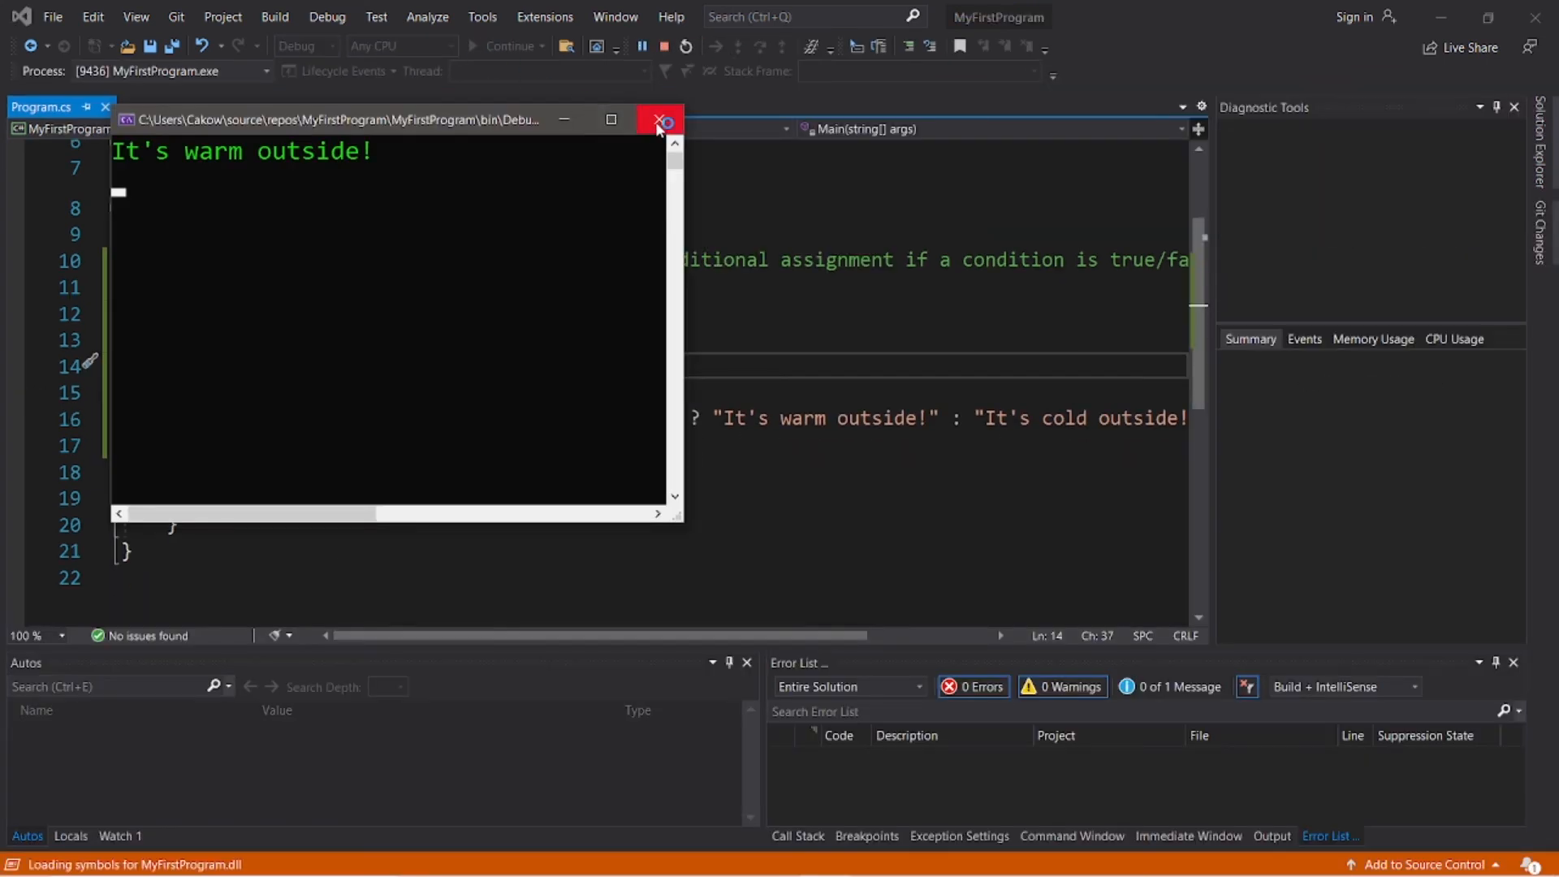
pyautogui.click(660, 118)
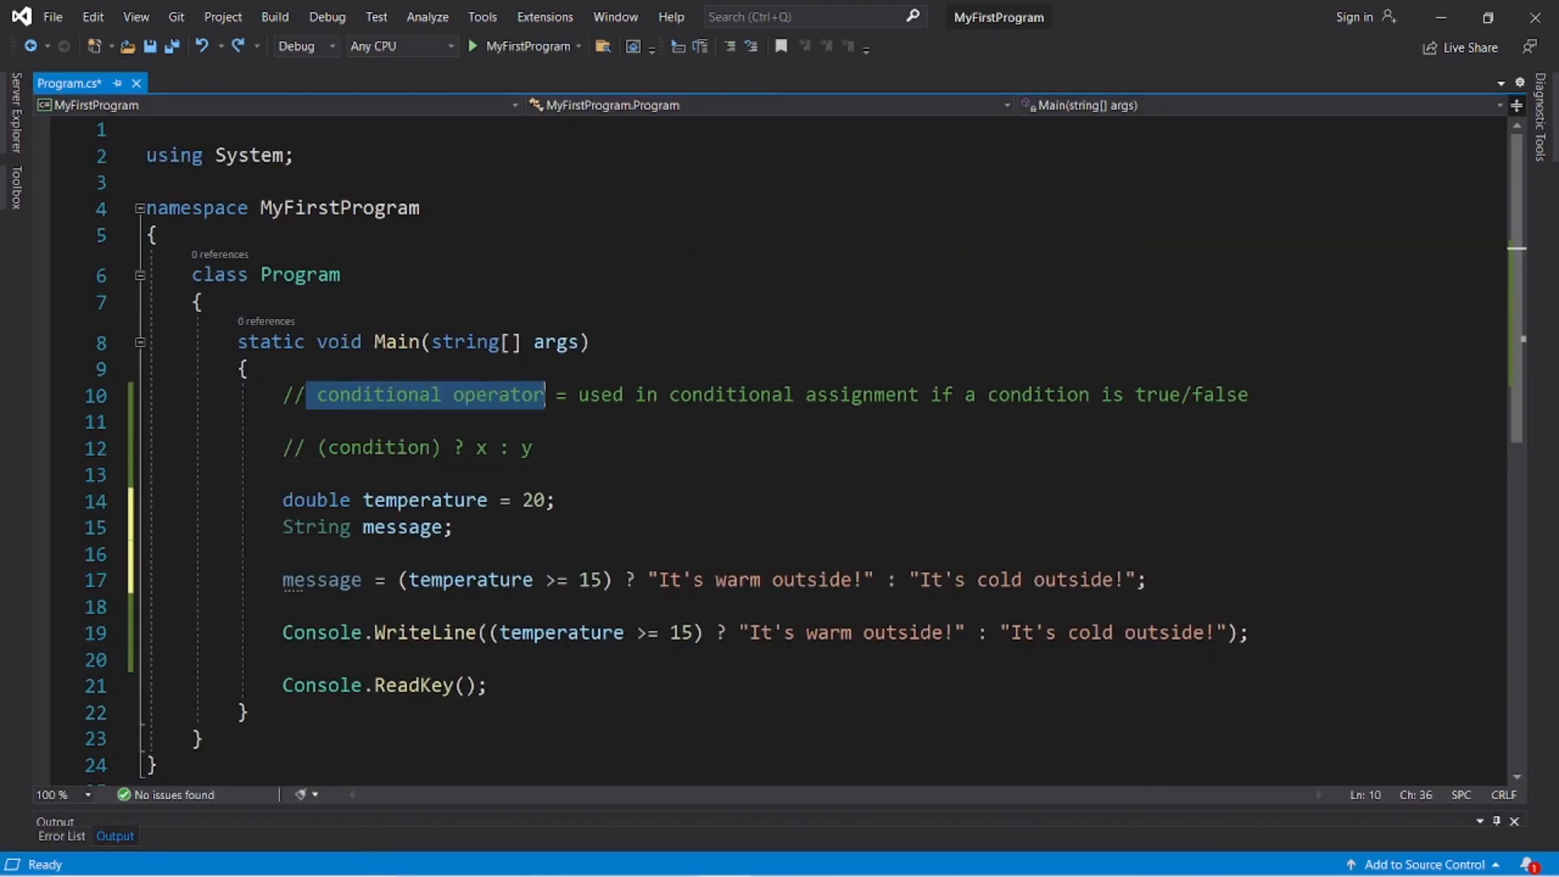
pyautogui.click(531, 448)
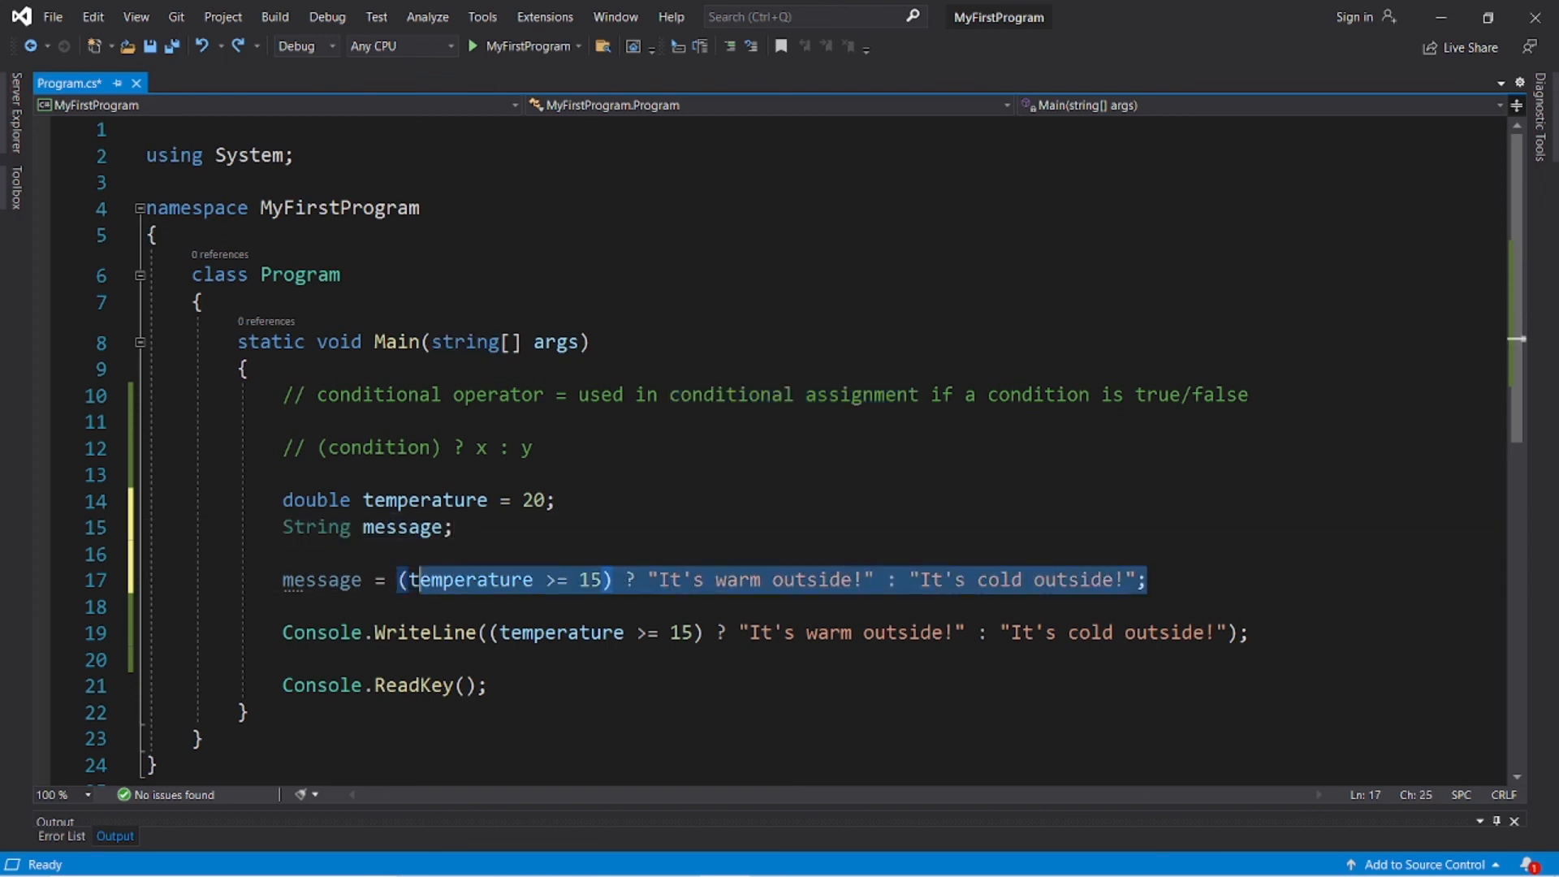
pyautogui.click(322, 395)
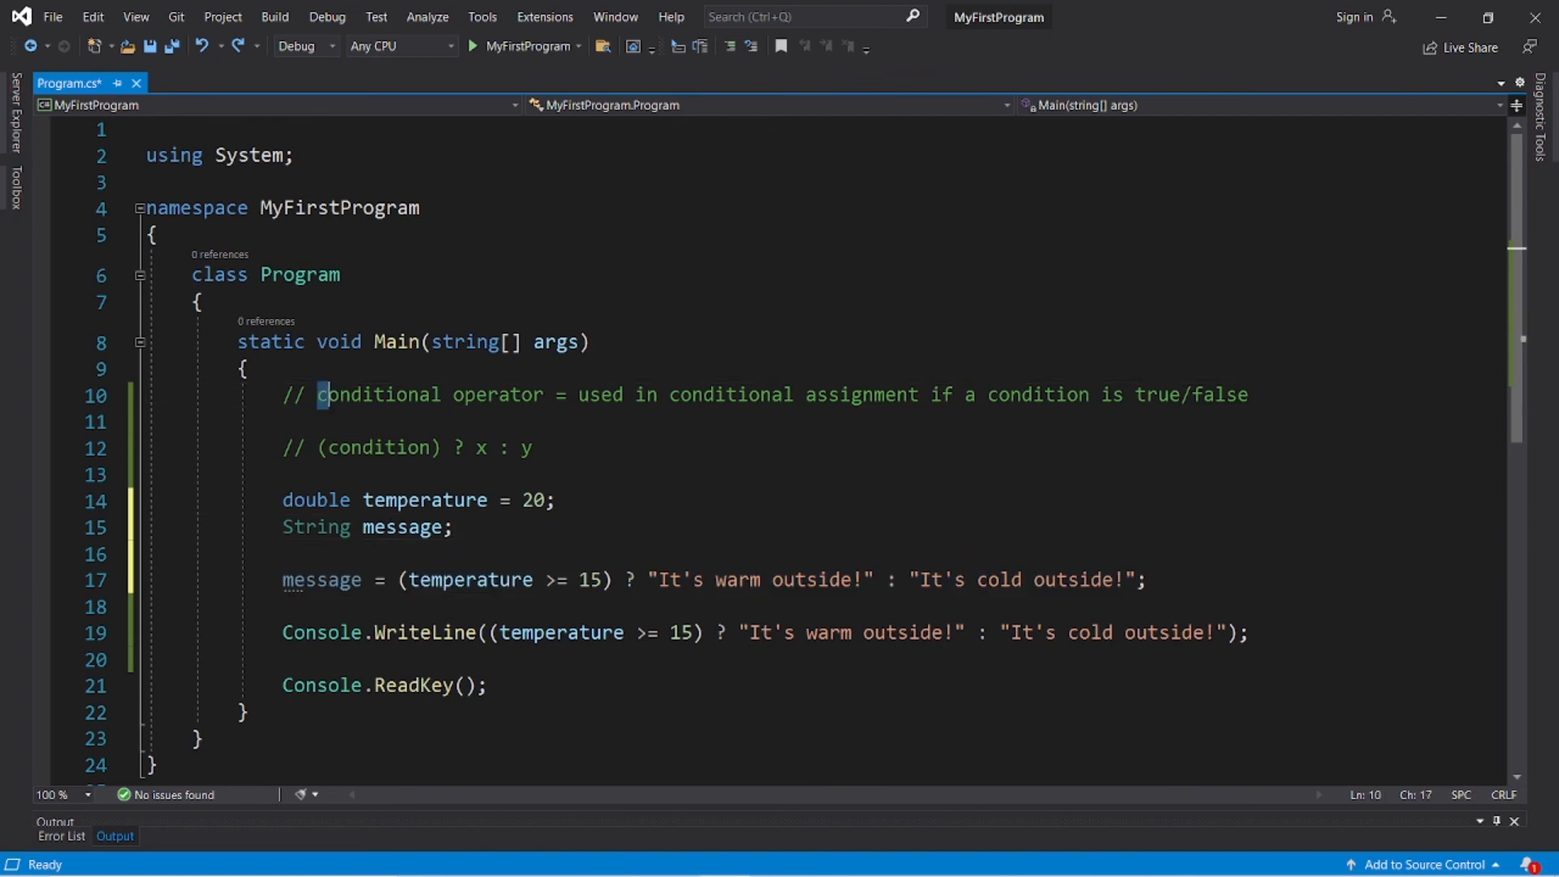